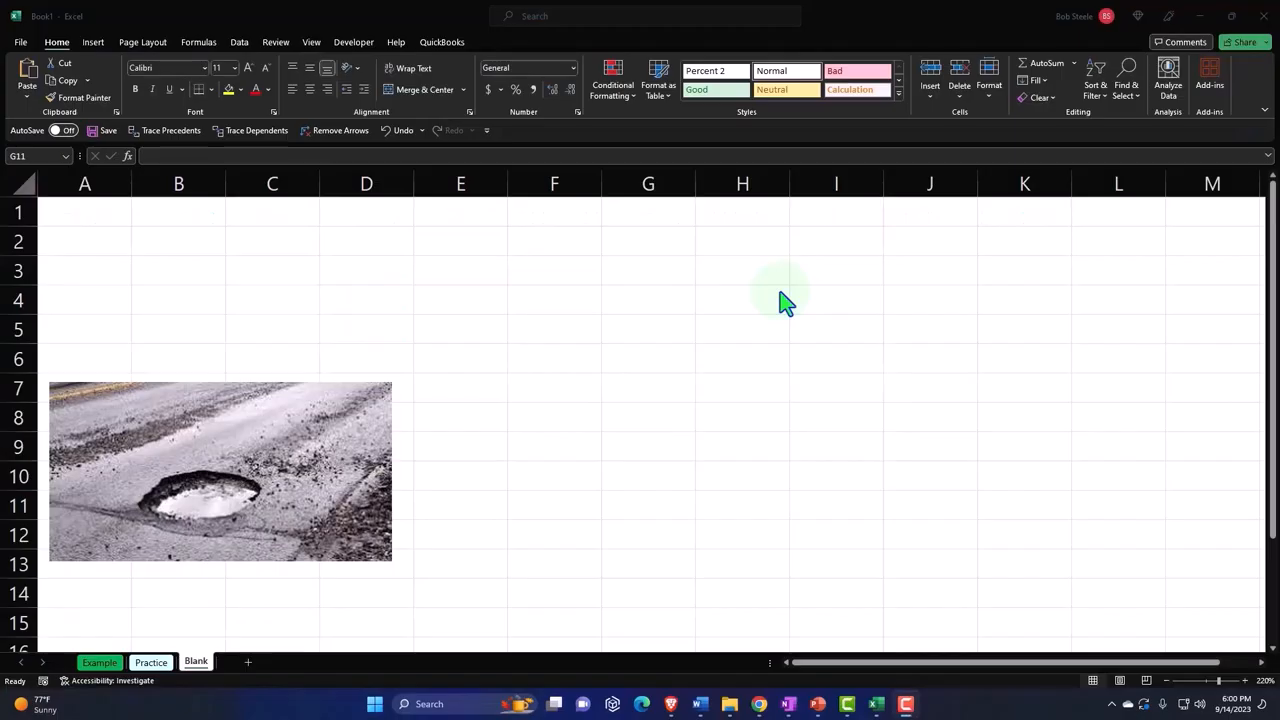
{"action": "mouse_move", "coordinate": [778, 307]}
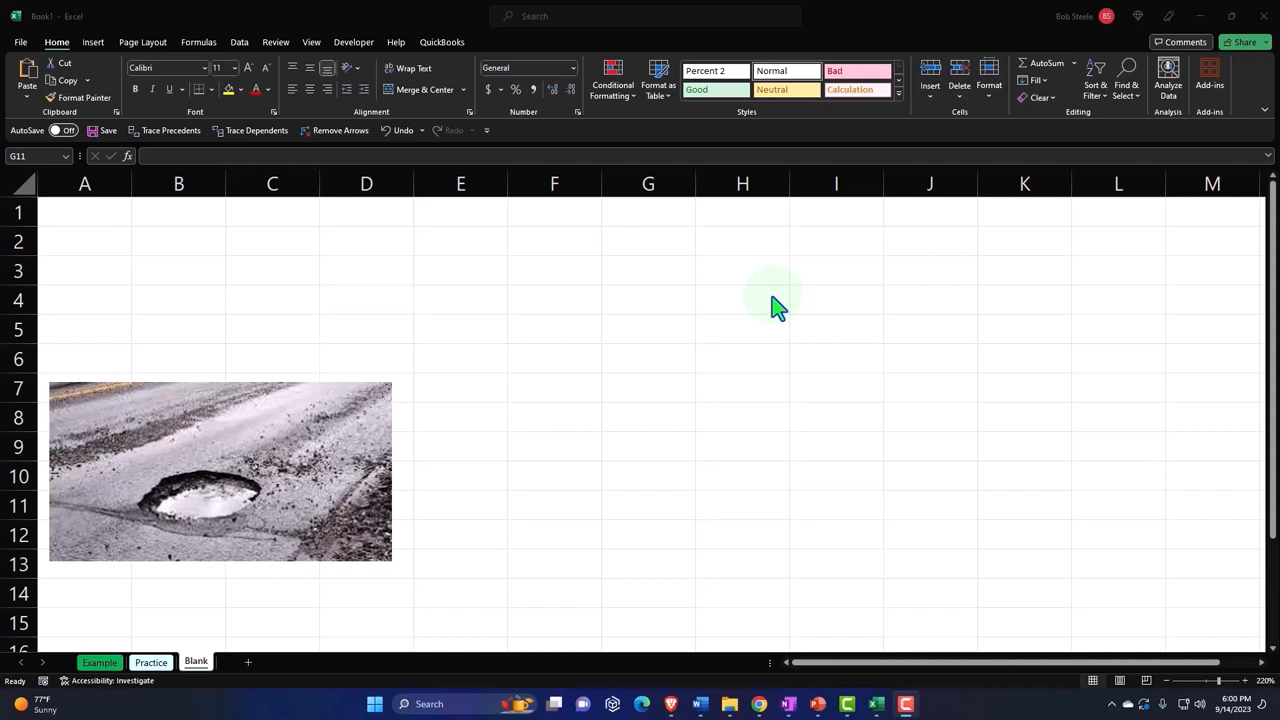
{"action": "mouse_move", "coordinate": [685, 360]}
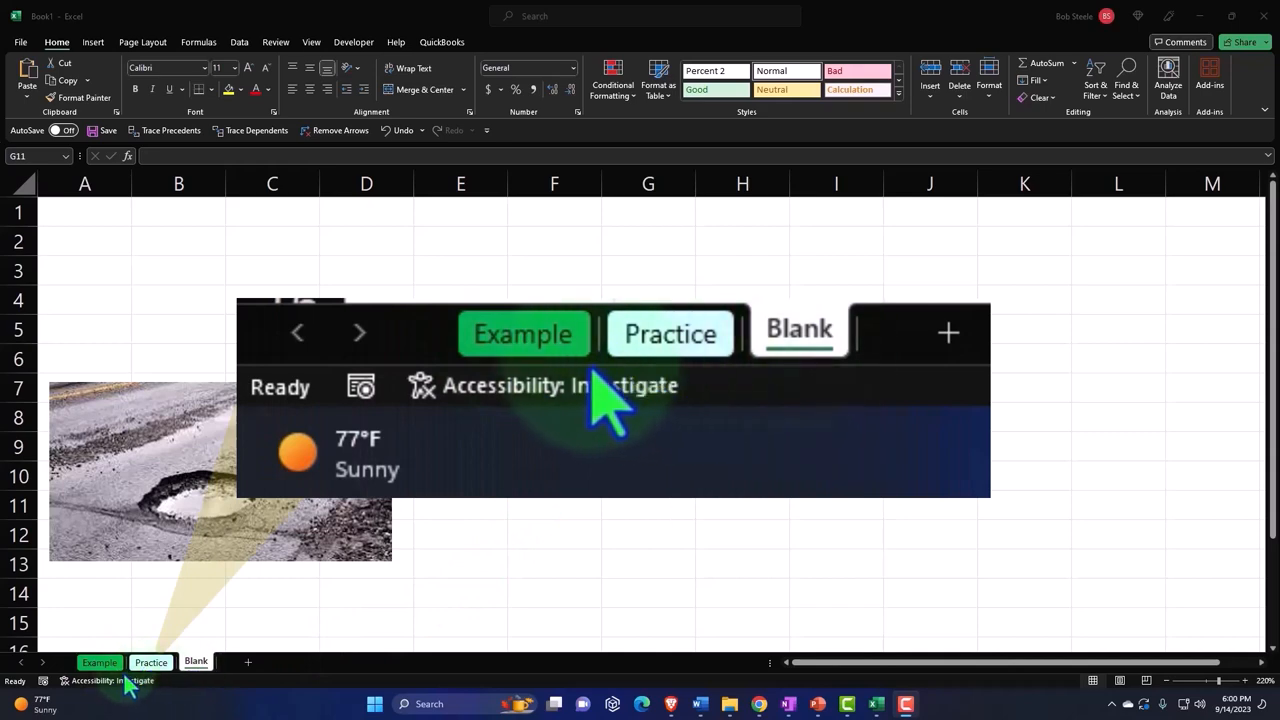
{"action": "mouse_move", "coordinate": [640, 400]}
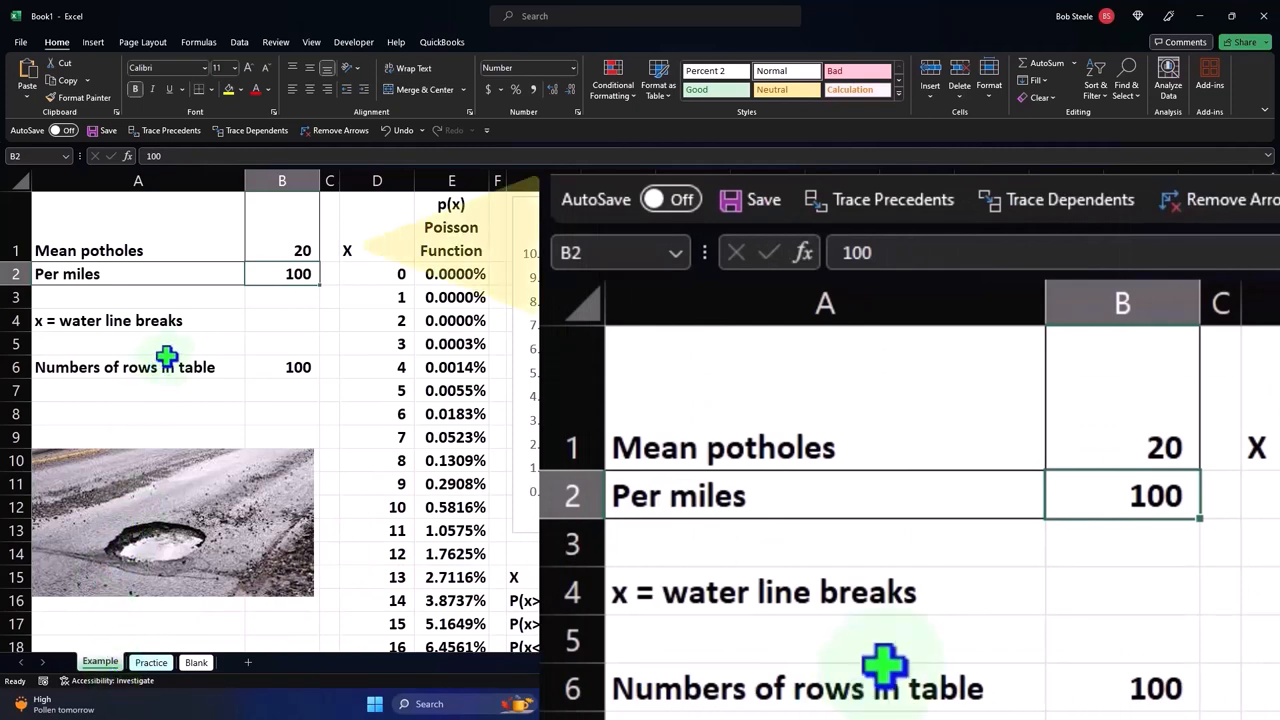
View the Example sheet's completed Poisson probability table and p(x) column chart
{"action": "left_click", "coordinate": [138, 250]}
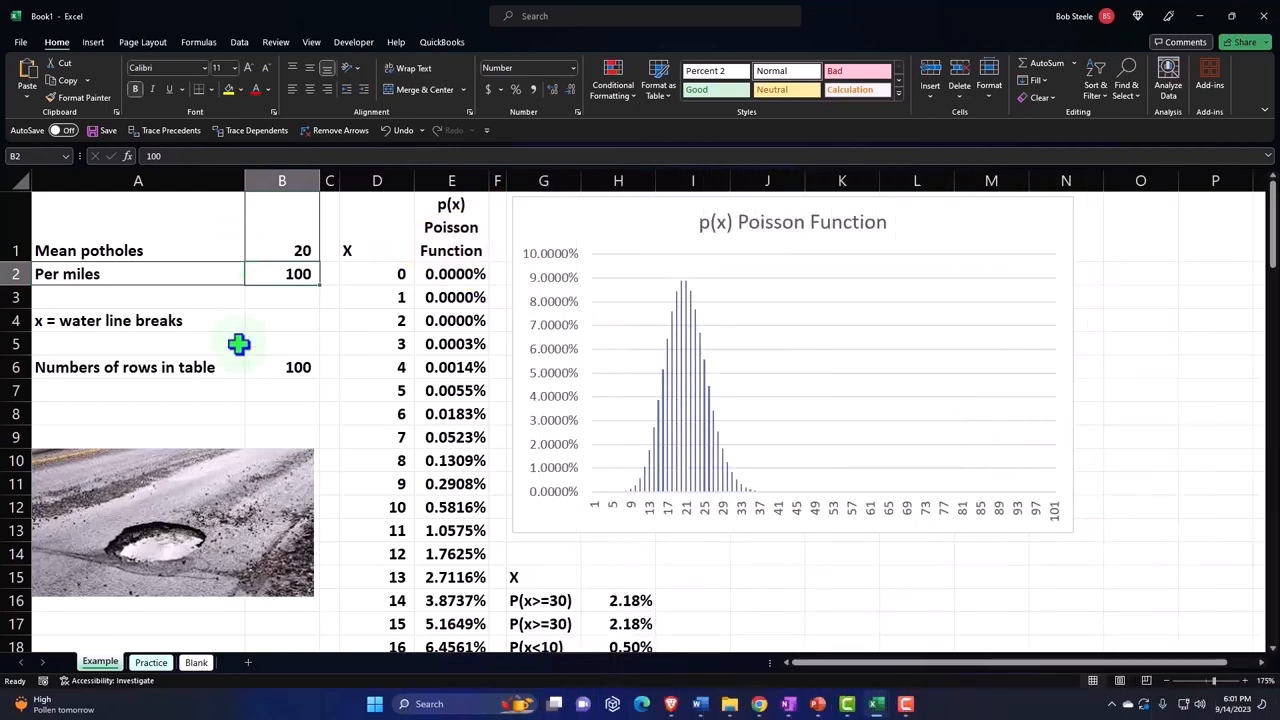
Select every cell on the Blank sheet and apply the Number format via Format Cells
{"action": "left_click", "coordinate": [196, 662]}
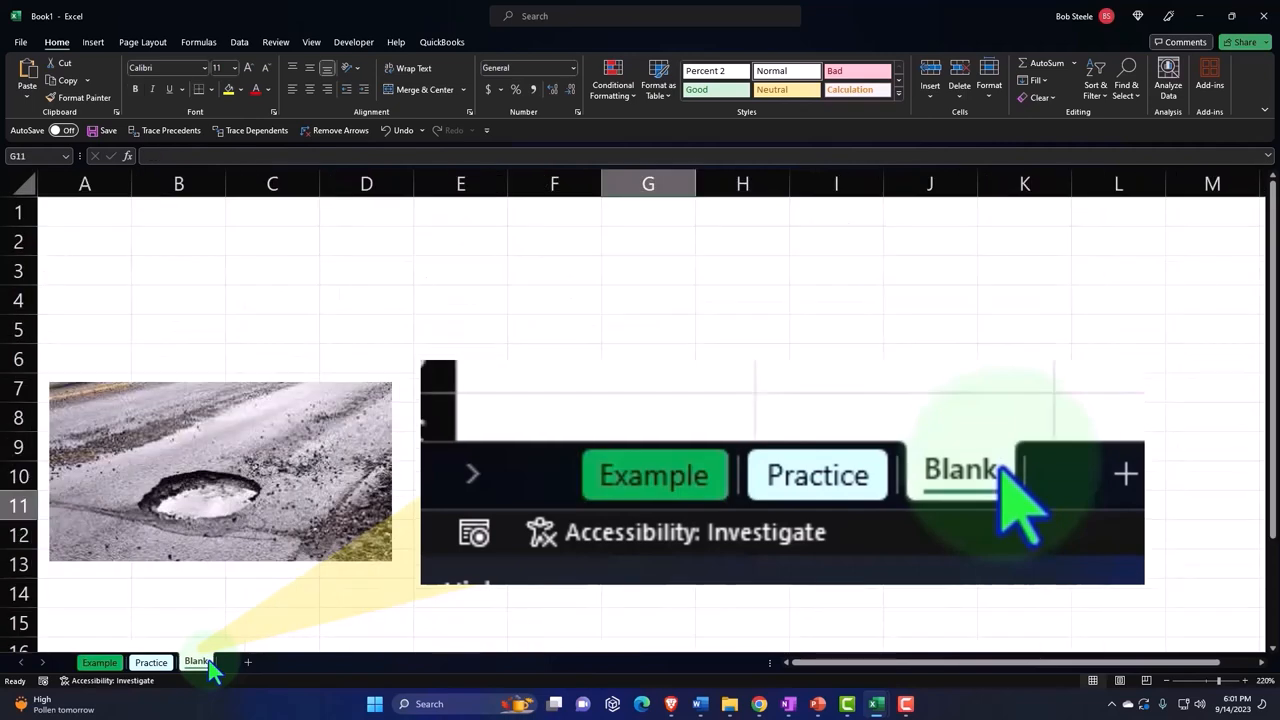
{"action": "left_click", "coordinate": [196, 662]}
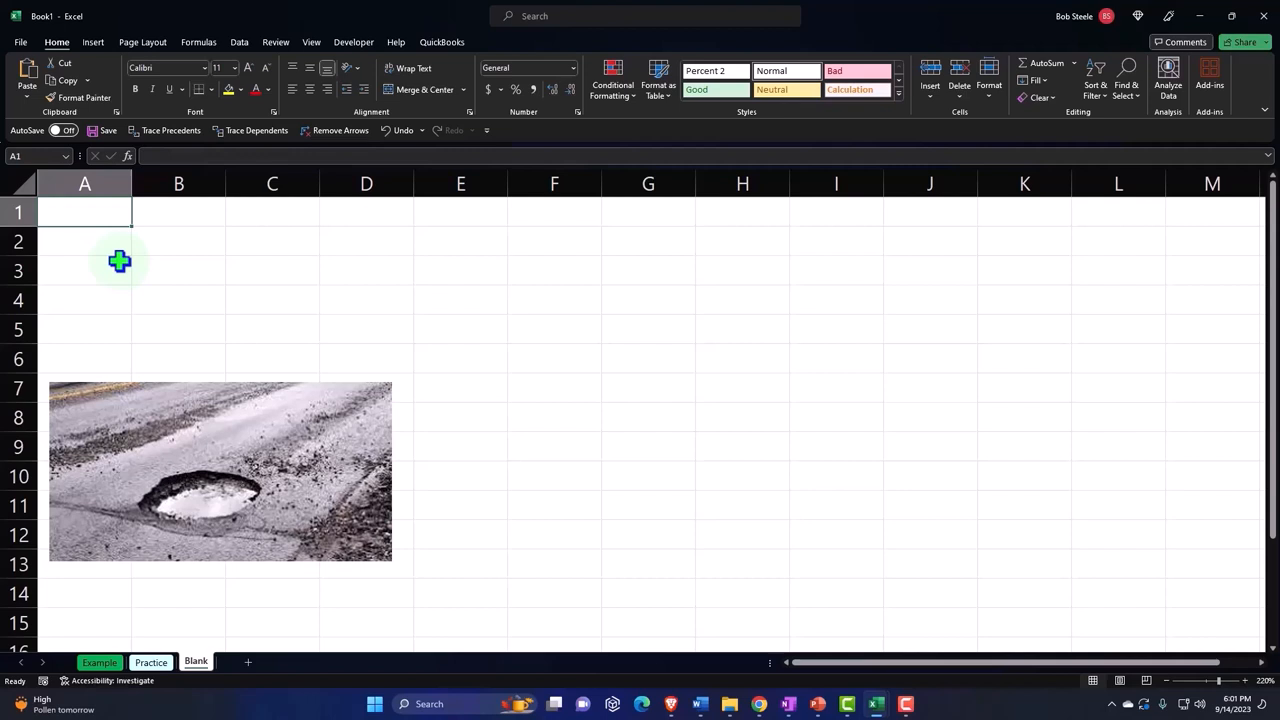
{"action": "left_click", "coordinate": [22, 184]}
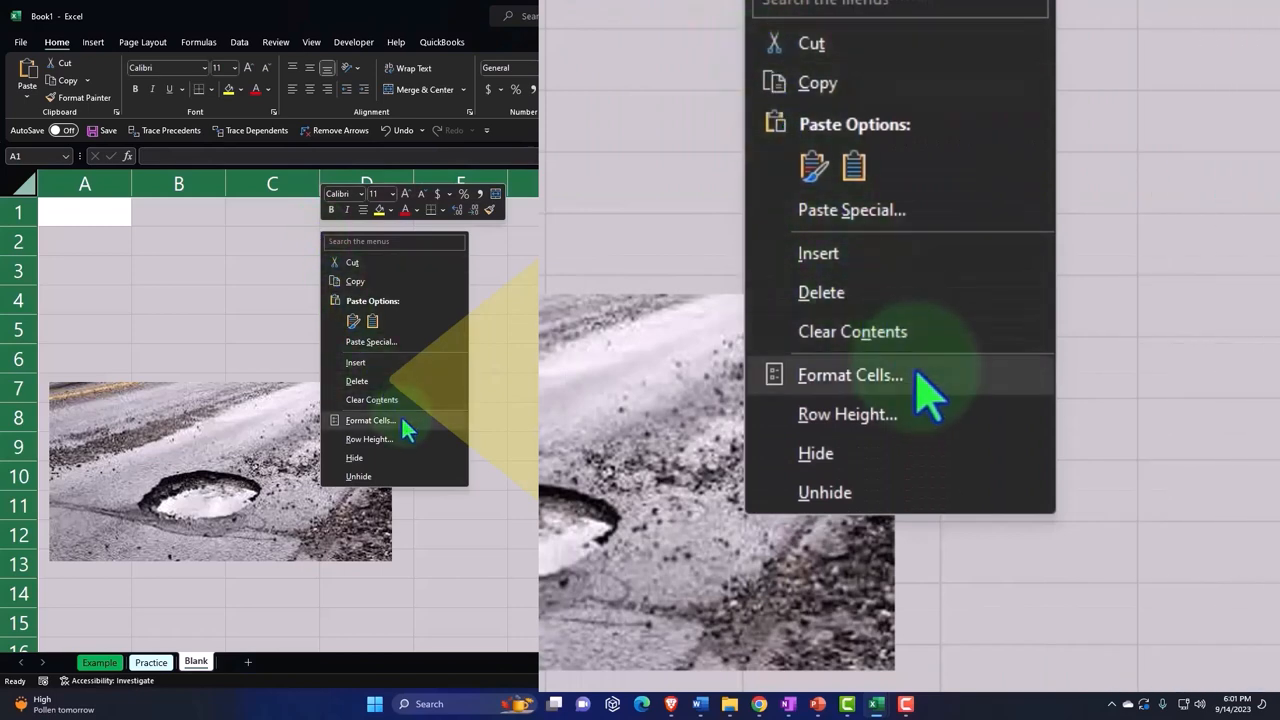
{"action": "left_click", "coordinate": [850, 374]}
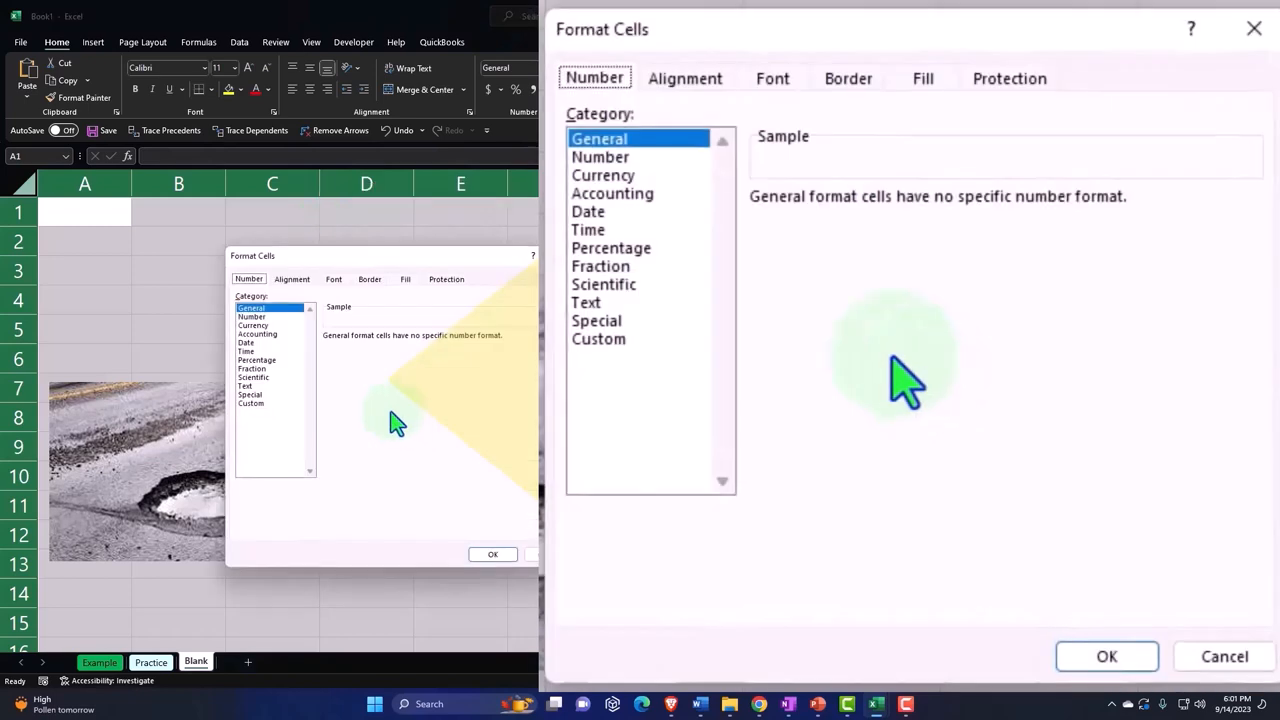
{"action": "left_click", "coordinate": [603, 175]}
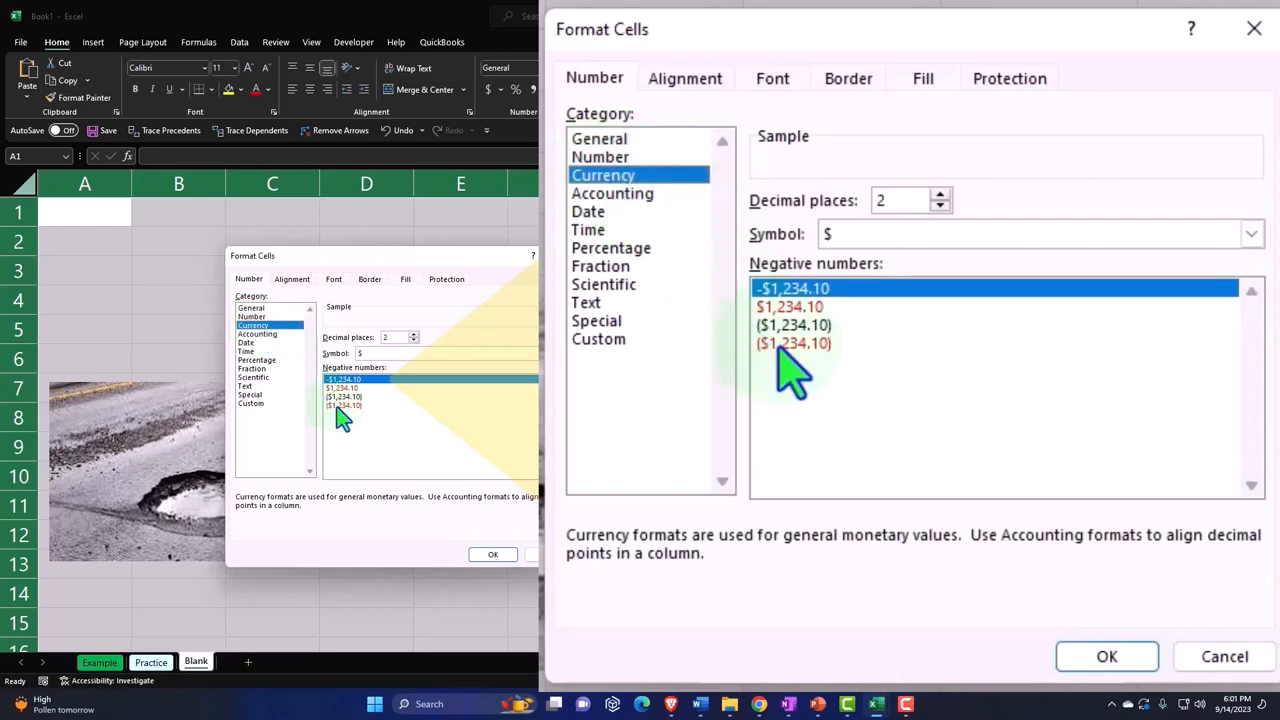
{"action": "left_click", "coordinate": [793, 343]}
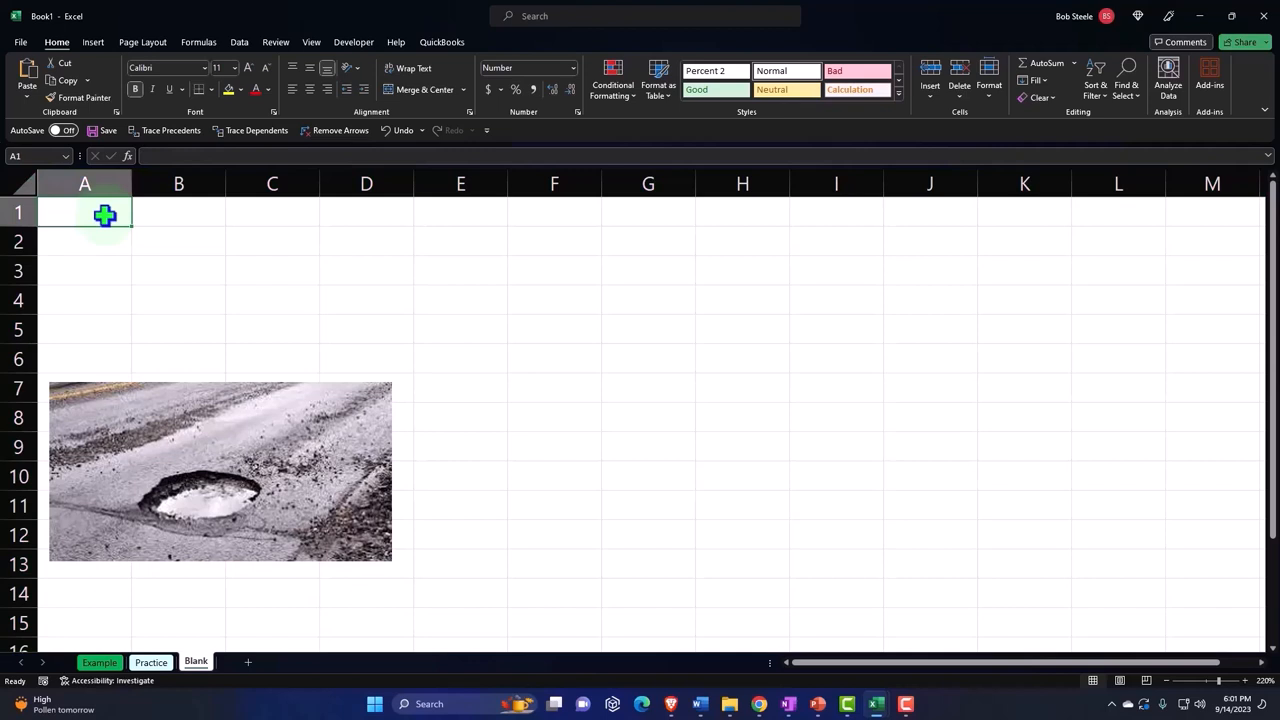
Enter the labels 'Mean potholes' and 'Per miles' with values 20 and 100 in column B
{"action": "type", "text": "Mean potholes"}
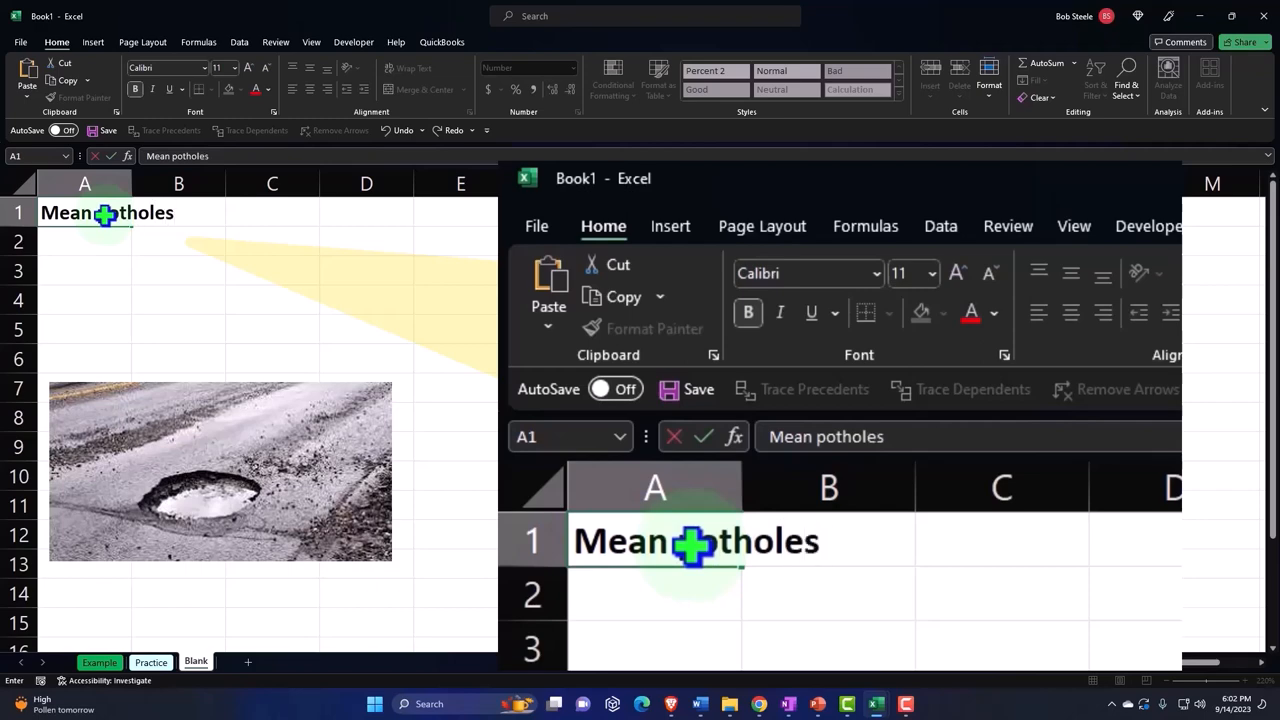
{"action": "type", "text": "Per"}
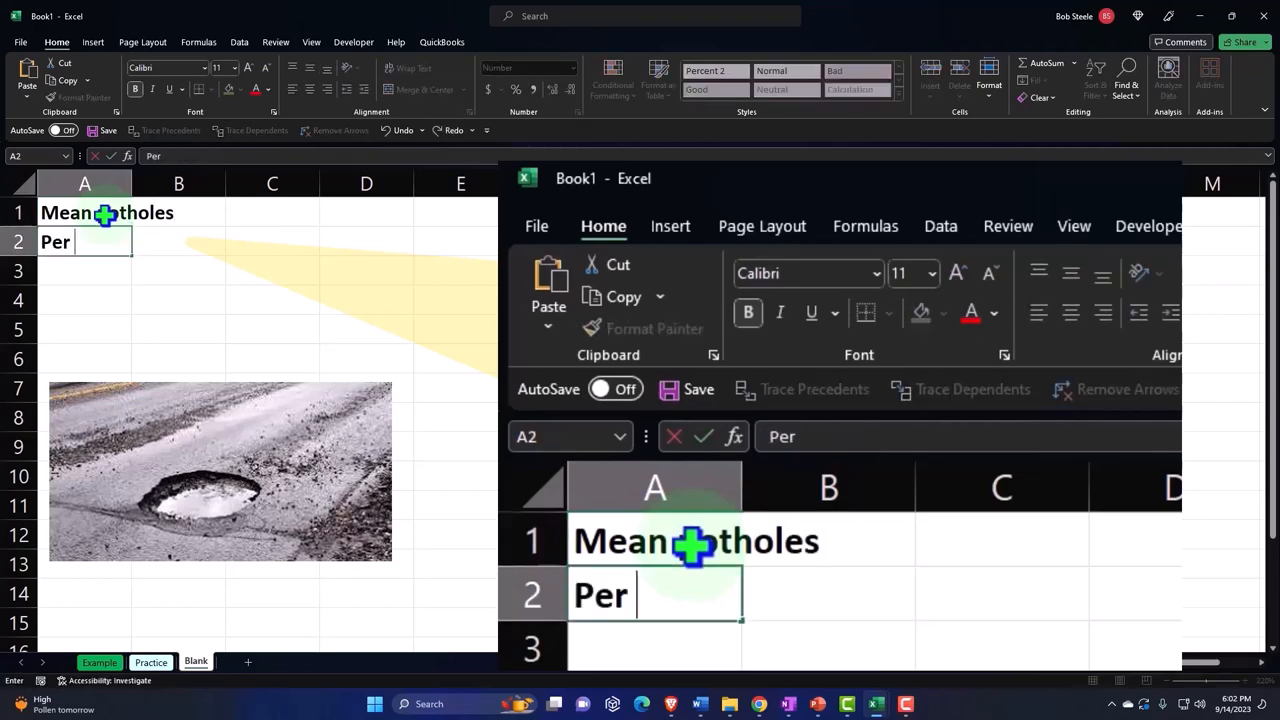
{"action": "type", "text": "miles"}
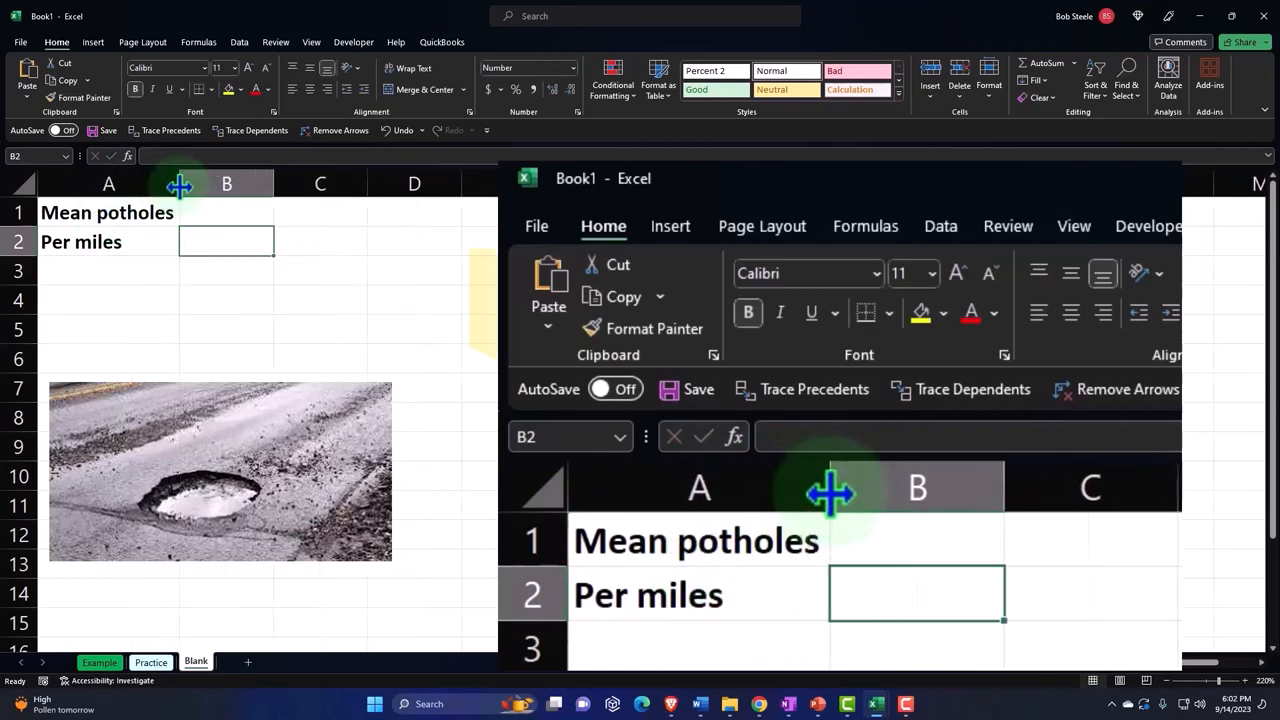
{"action": "left_click", "coordinate": [917, 540]}
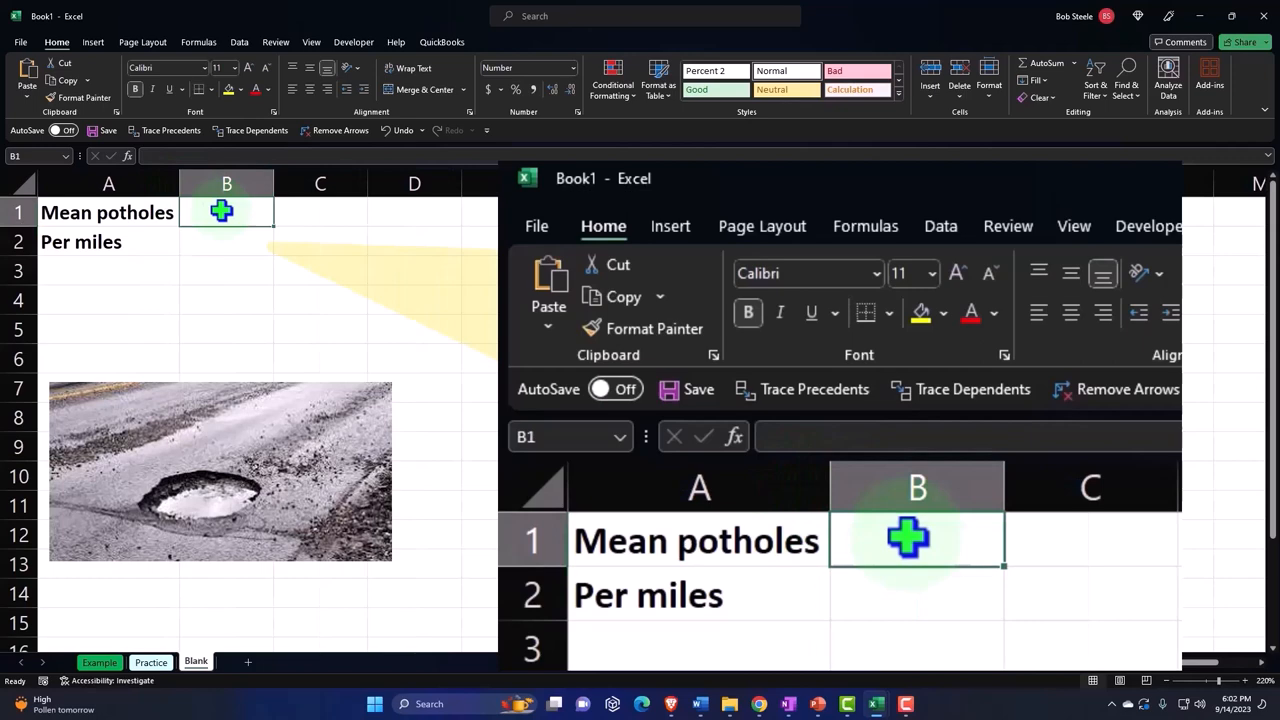
{"action": "type", "text": "100"}
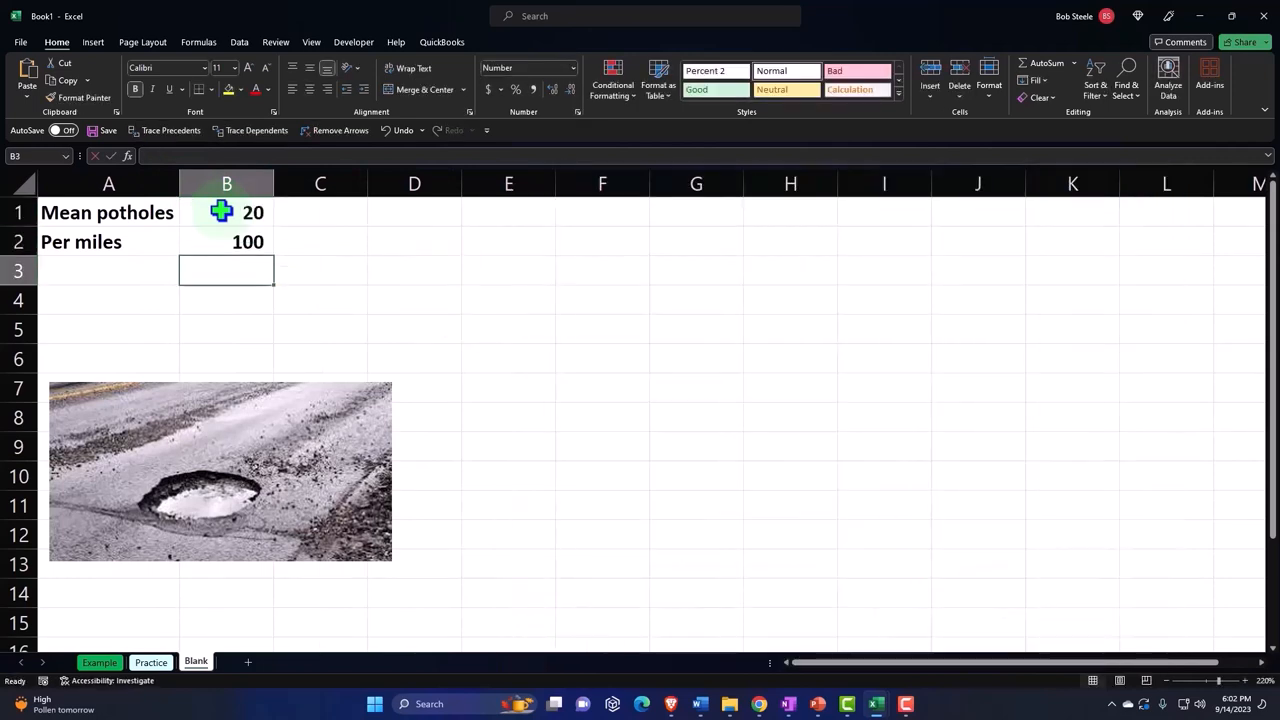
{"action": "key", "text": "down"}
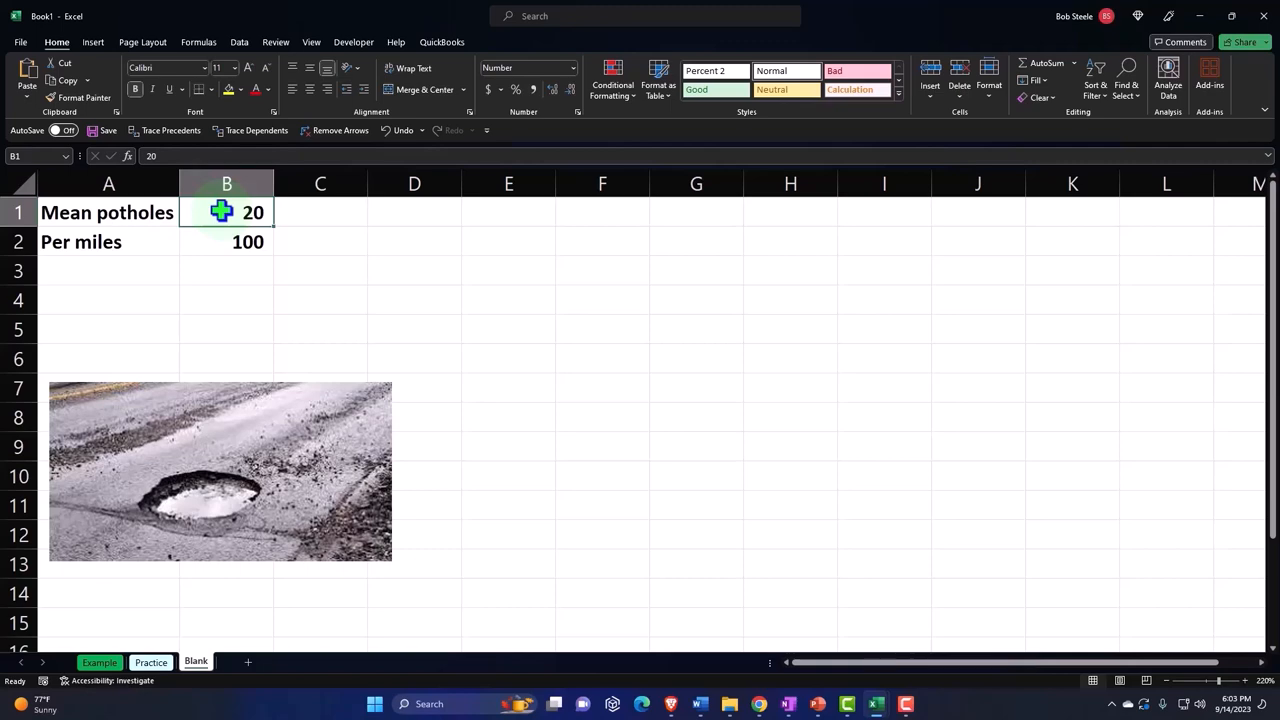
Confirm Analysis ToolPak is checked in Excel Options' add-ins list
{"action": "left_click", "coordinate": [238, 42]}
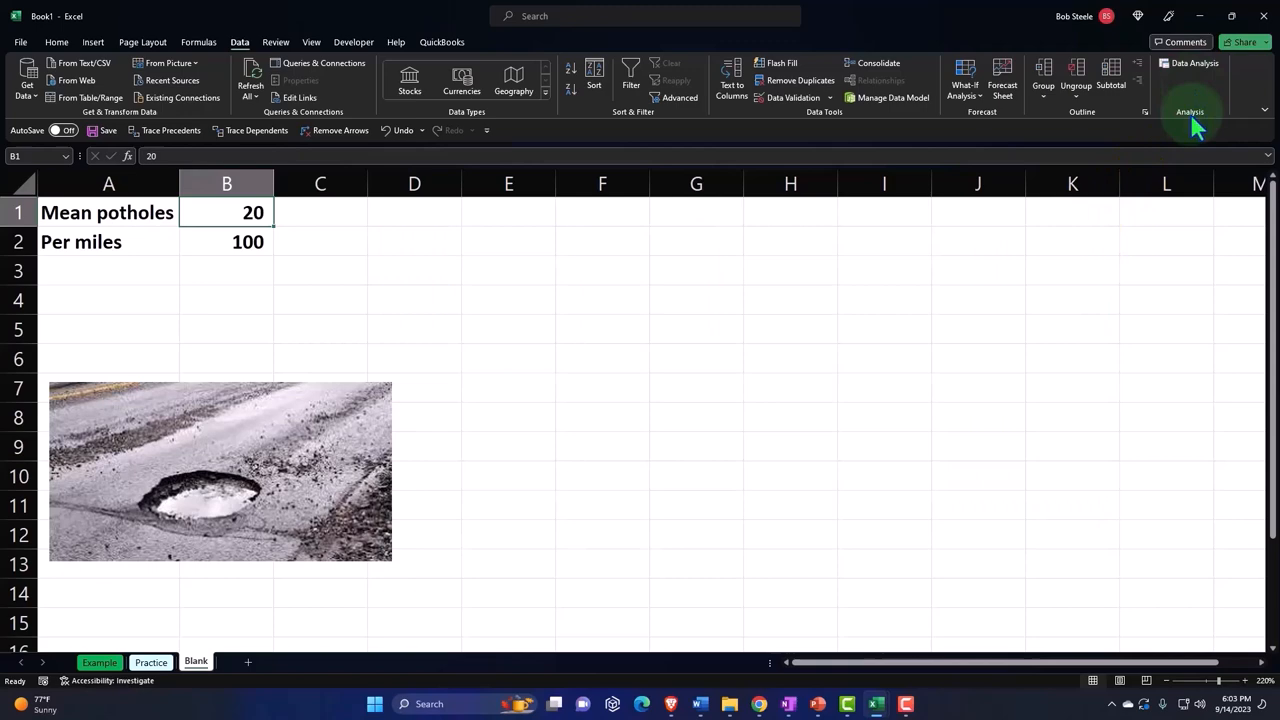
{"action": "left_click", "coordinate": [20, 42]}
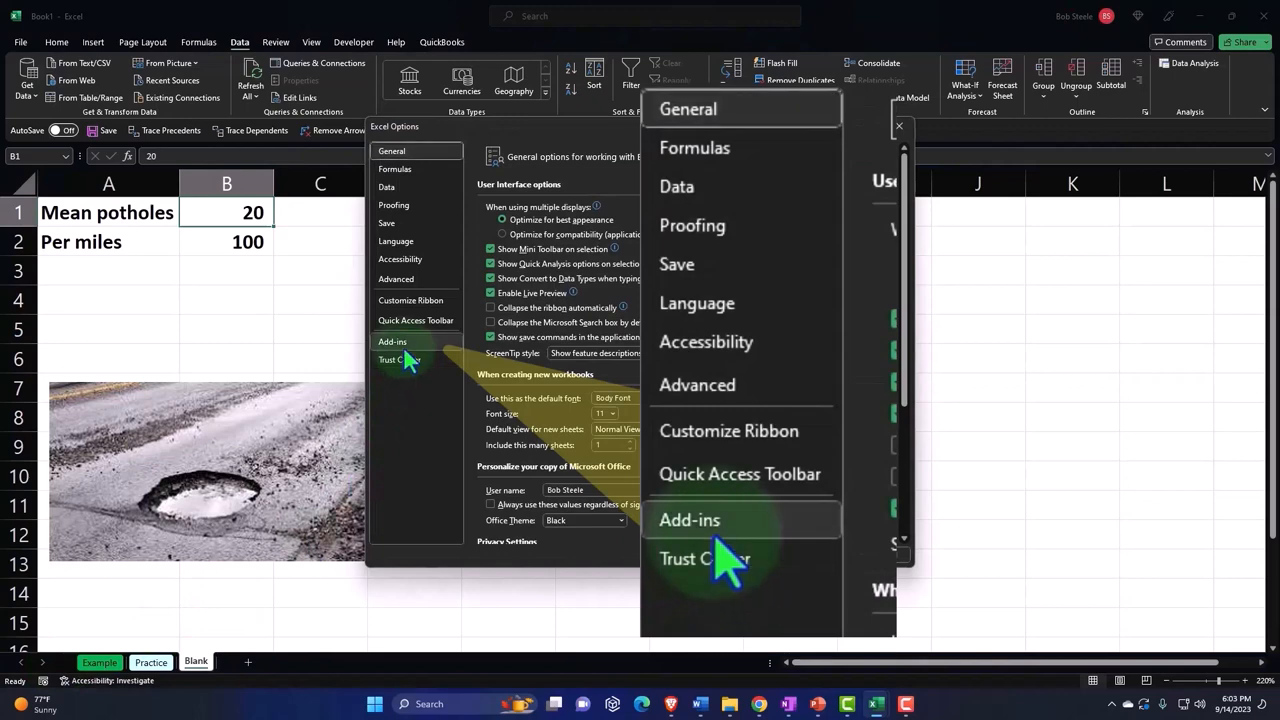
{"action": "left_click", "coordinate": [392, 341]}
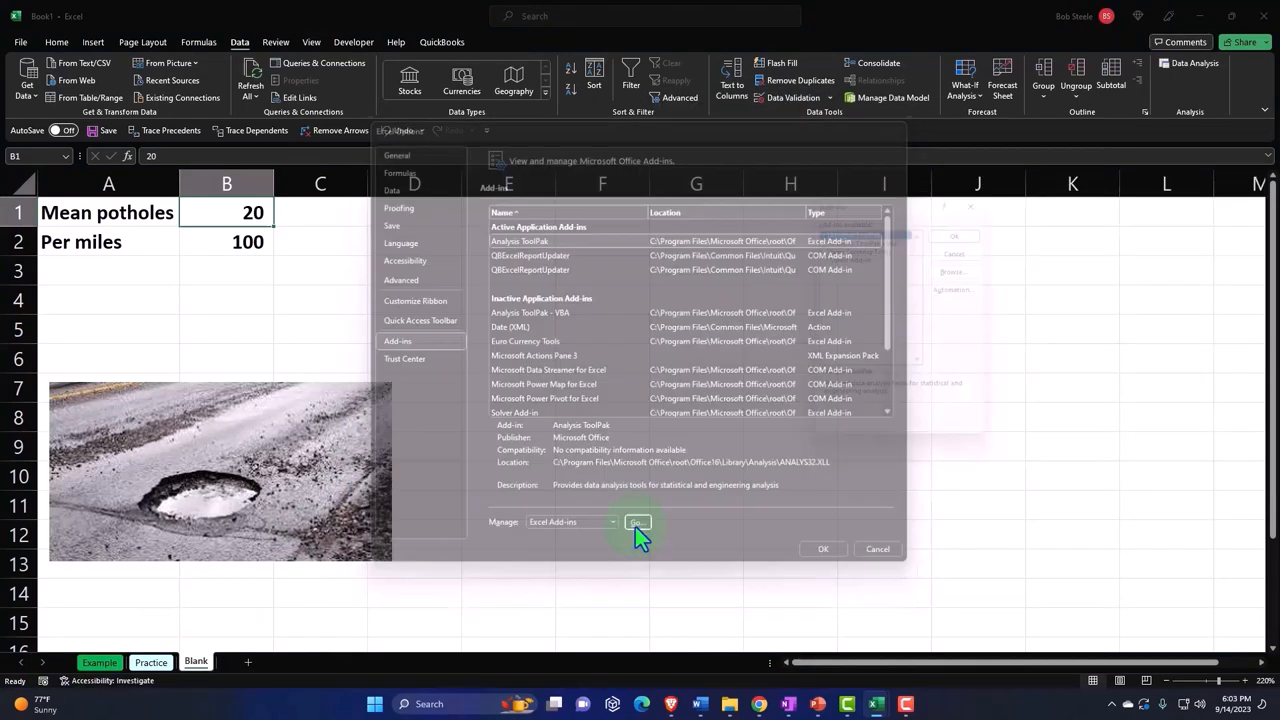
{"action": "left_click", "coordinate": [637, 522]}
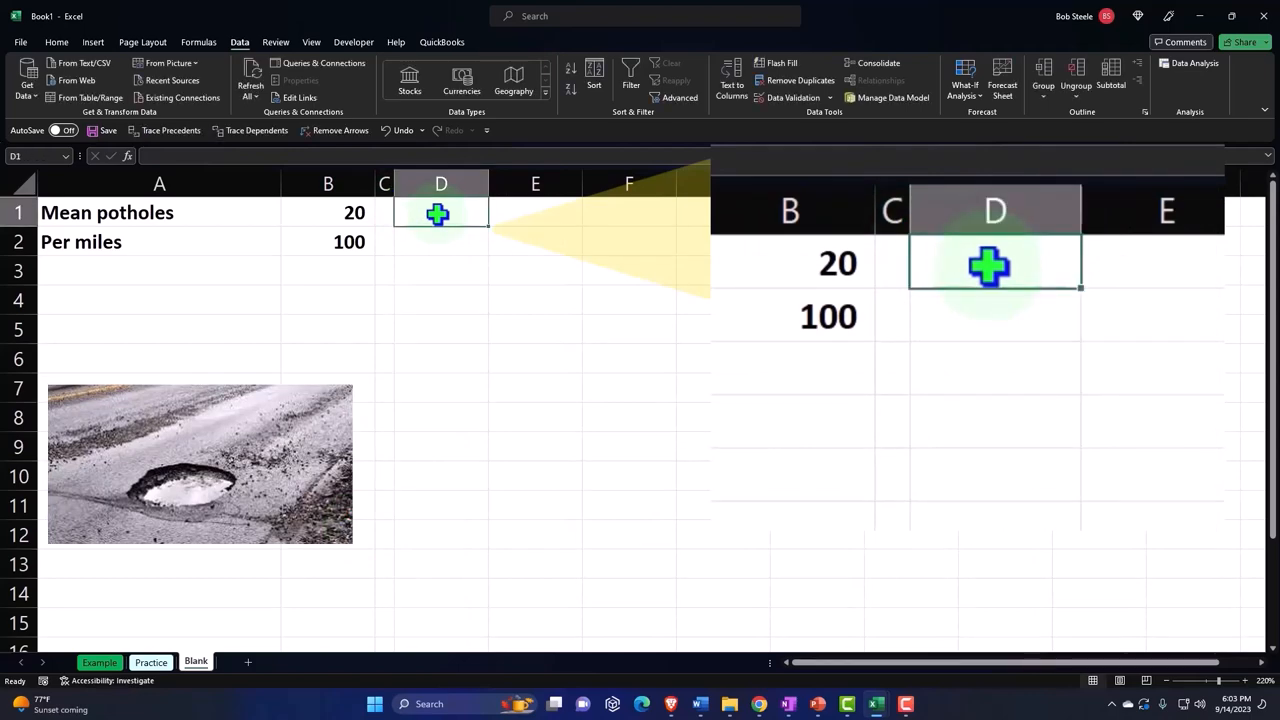
Type 'X' in D1 and format it with black fill, bold white centred text
{"action": "type", "text": "X"}
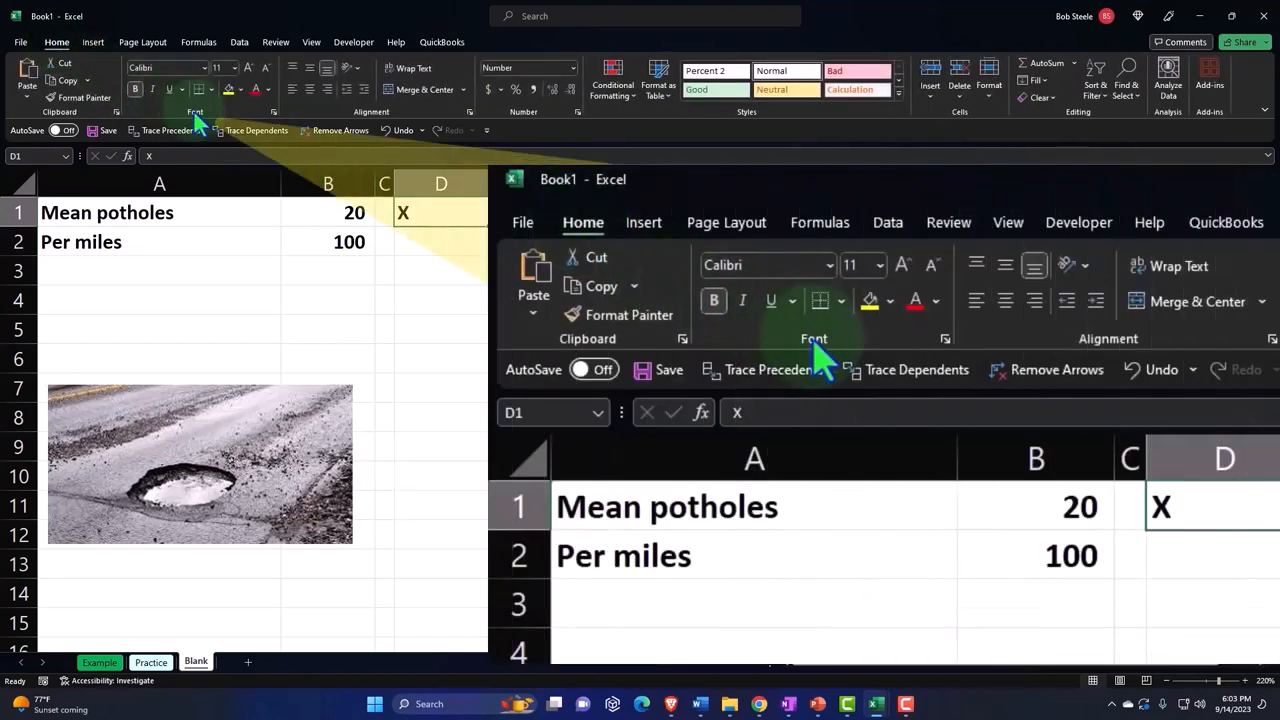
{"action": "left_click", "coordinate": [892, 300]}
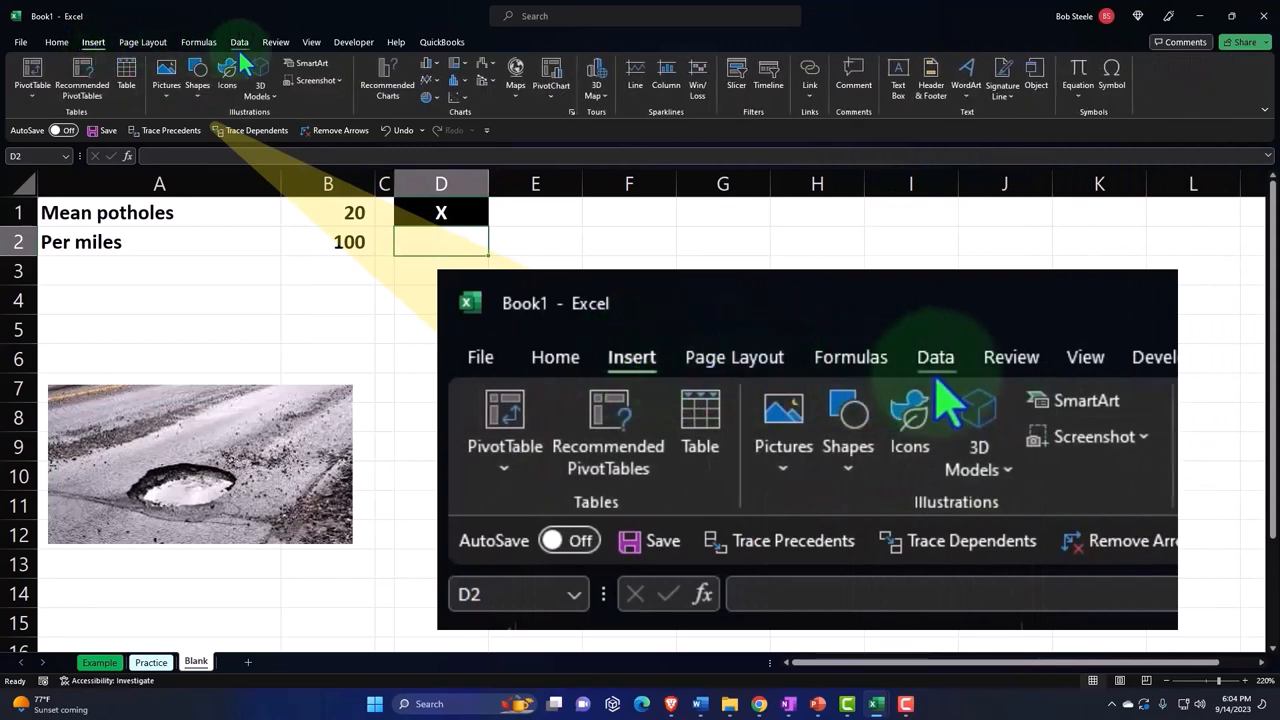
Open the Random Number Generation tool from the Data Analysis list
{"action": "left_click", "coordinate": [239, 42]}
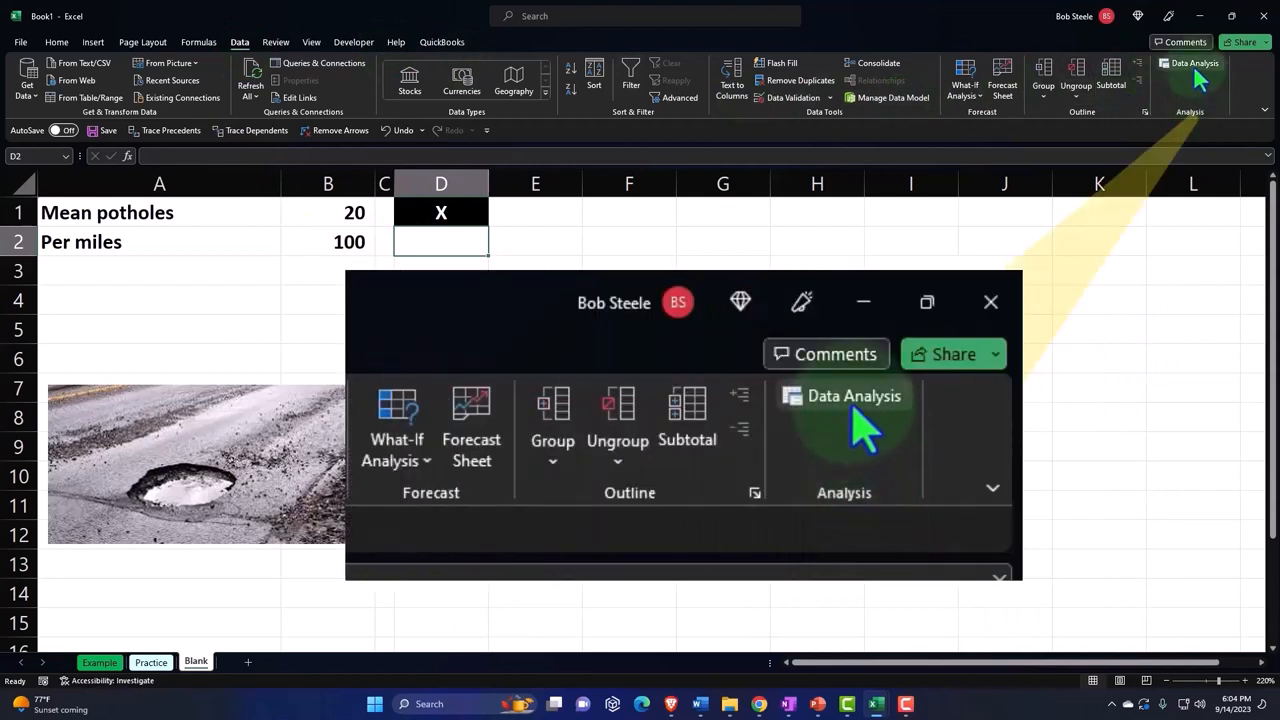
{"action": "left_click", "coordinate": [853, 395]}
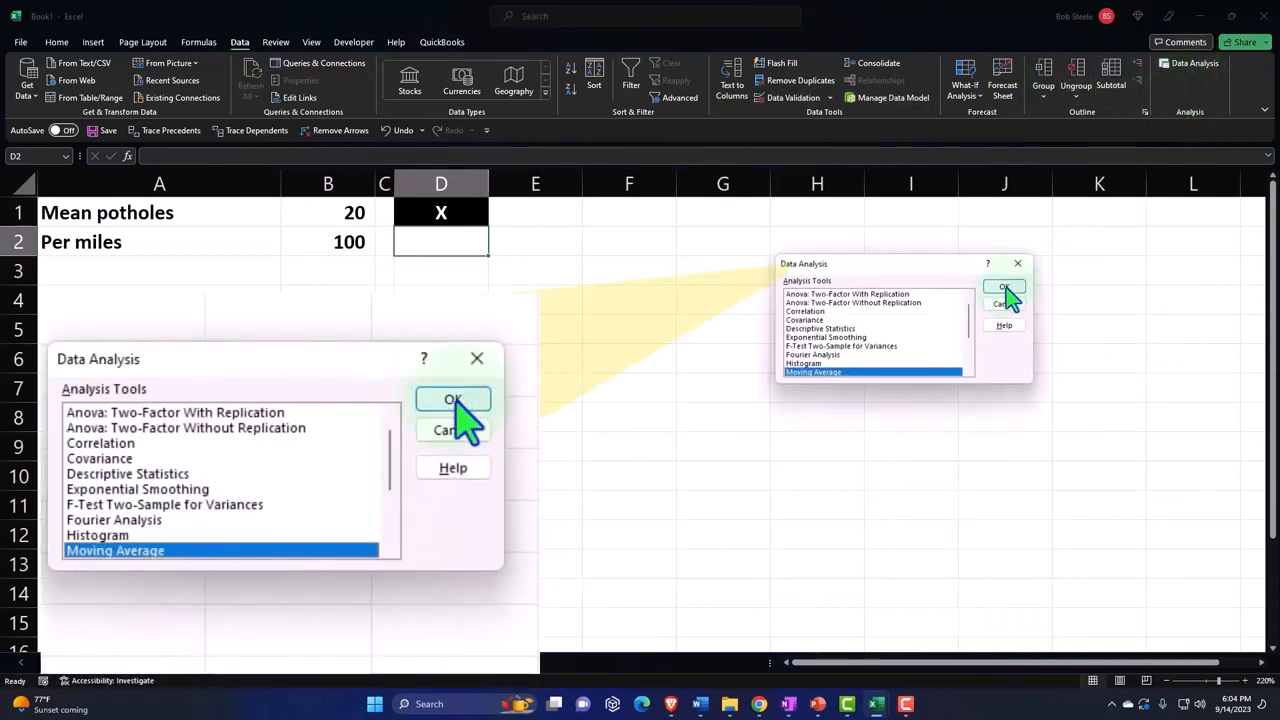
{"action": "left_click", "coordinate": [153, 519]}
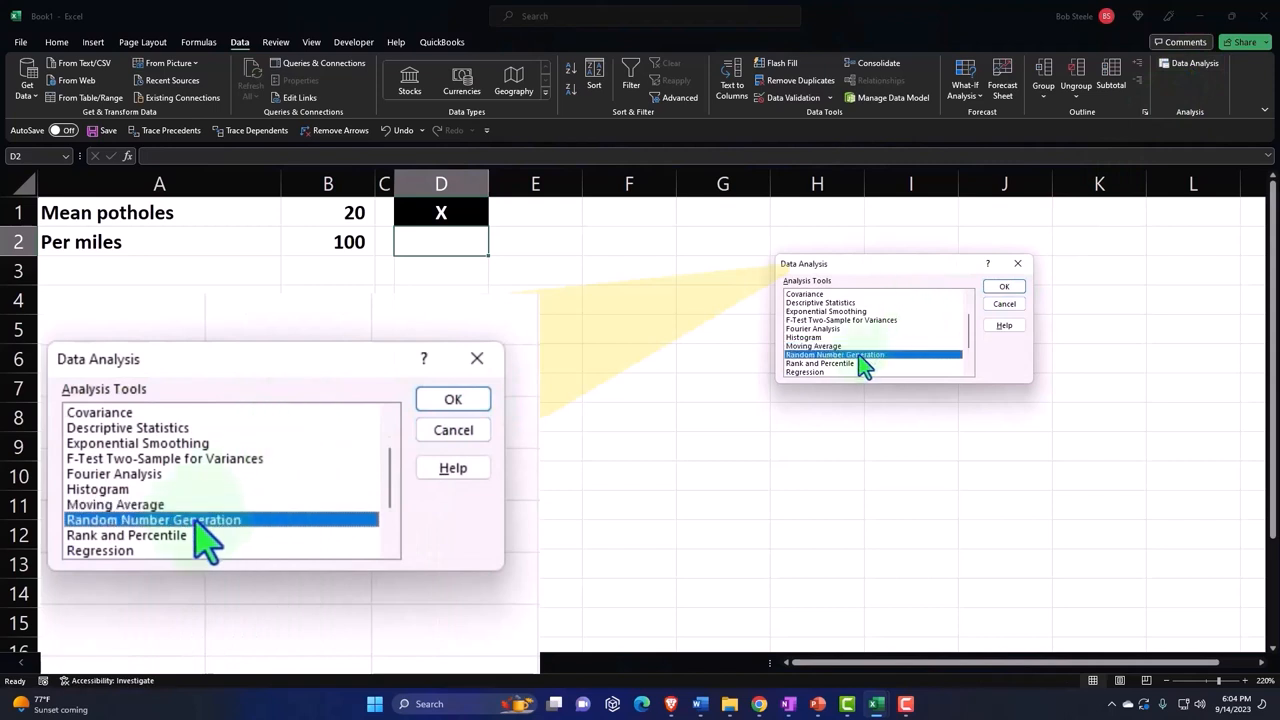
{"action": "left_click", "coordinate": [452, 399]}
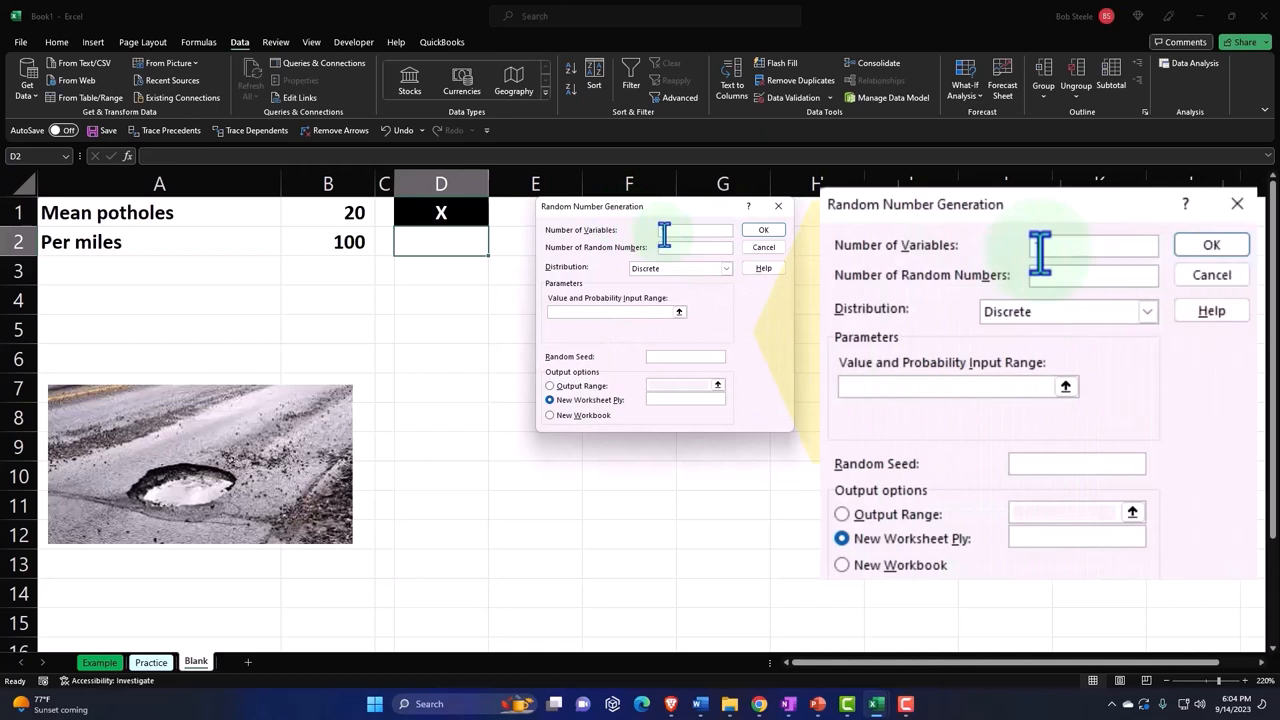
Generate 500 Poisson random numbers for 1 variable with Lambda 20
{"action": "type", "text": "1"}
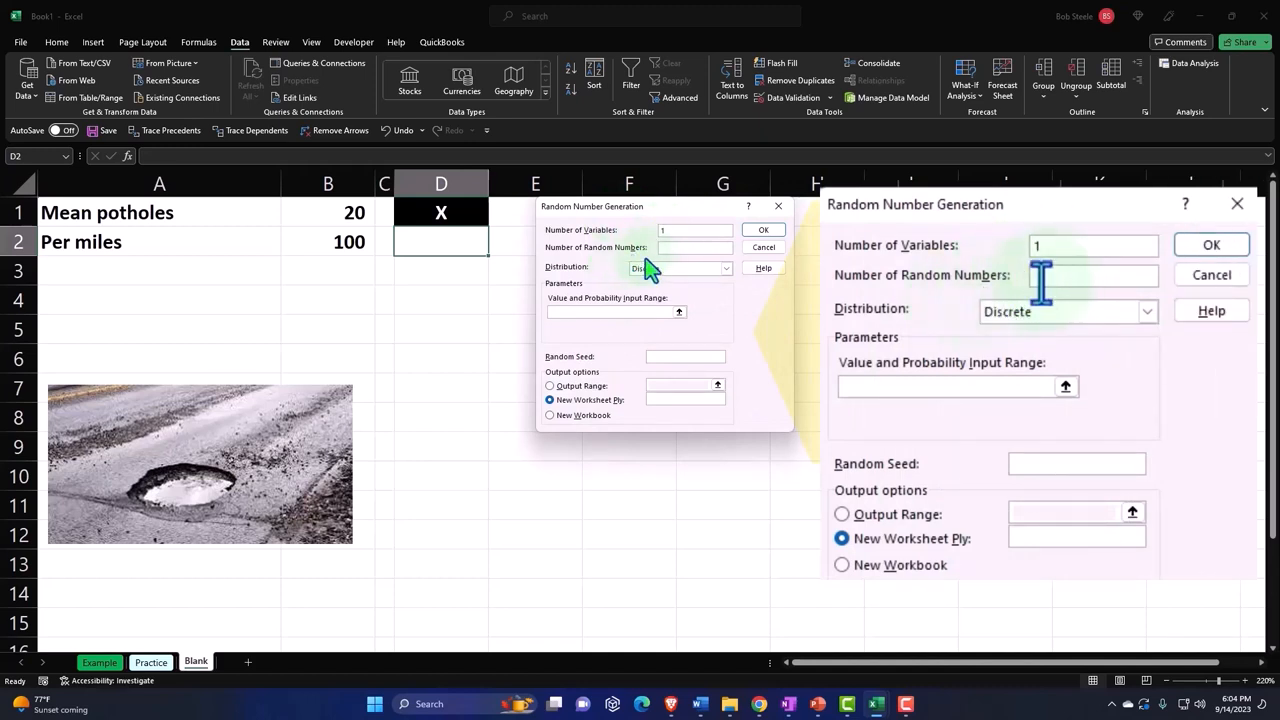
{"action": "left_click", "coordinate": [1093, 275]}
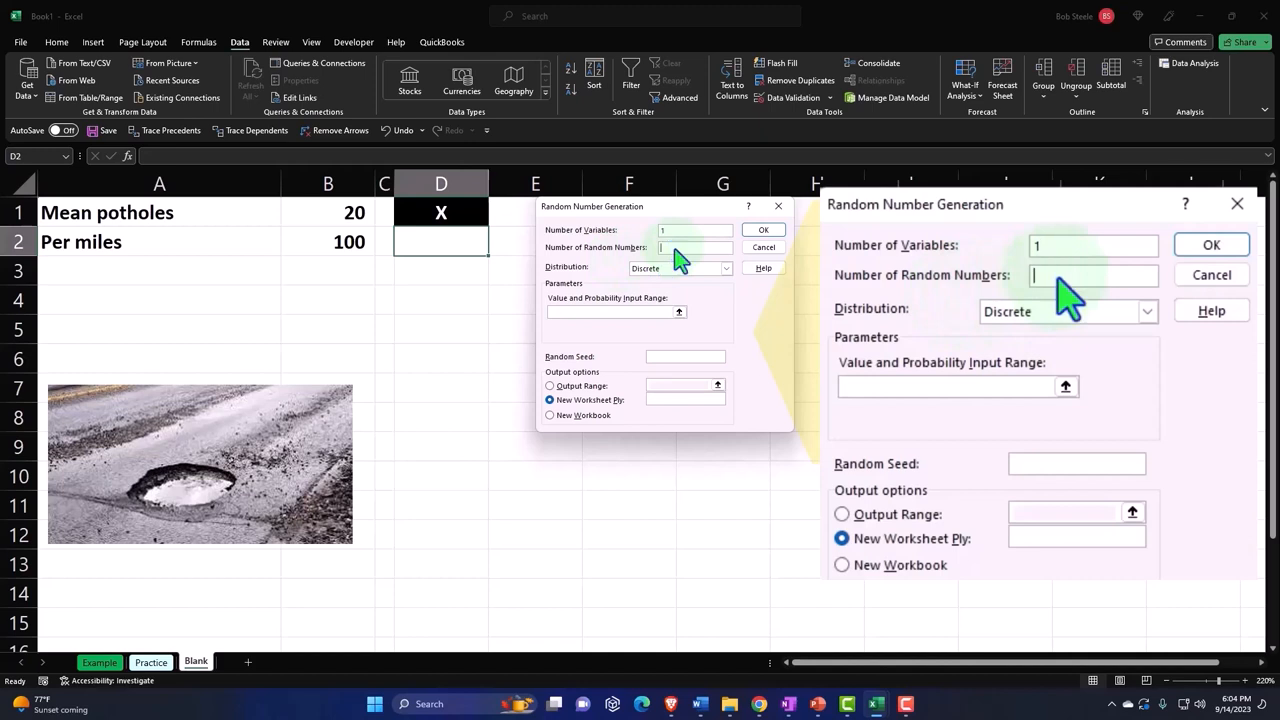
{"action": "type", "text": "1000"}
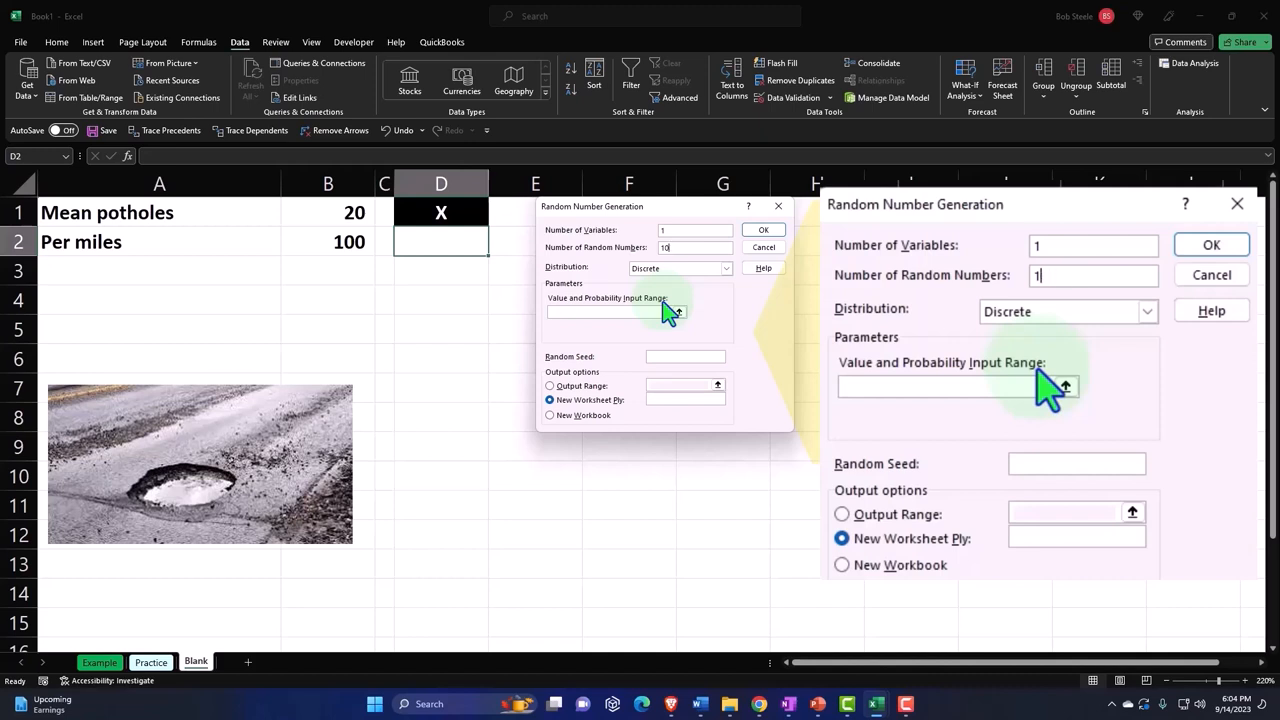
{"action": "type", "text": "500"}
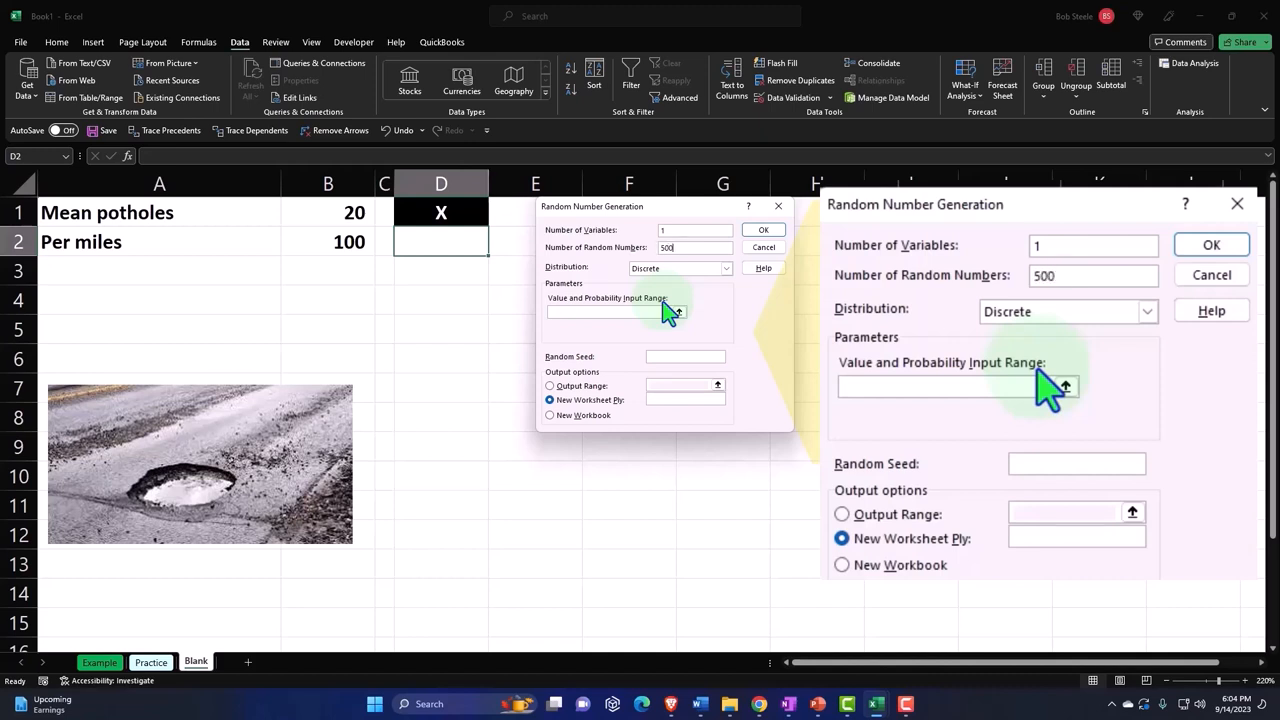
{"action": "left_click", "coordinate": [1068, 311]}
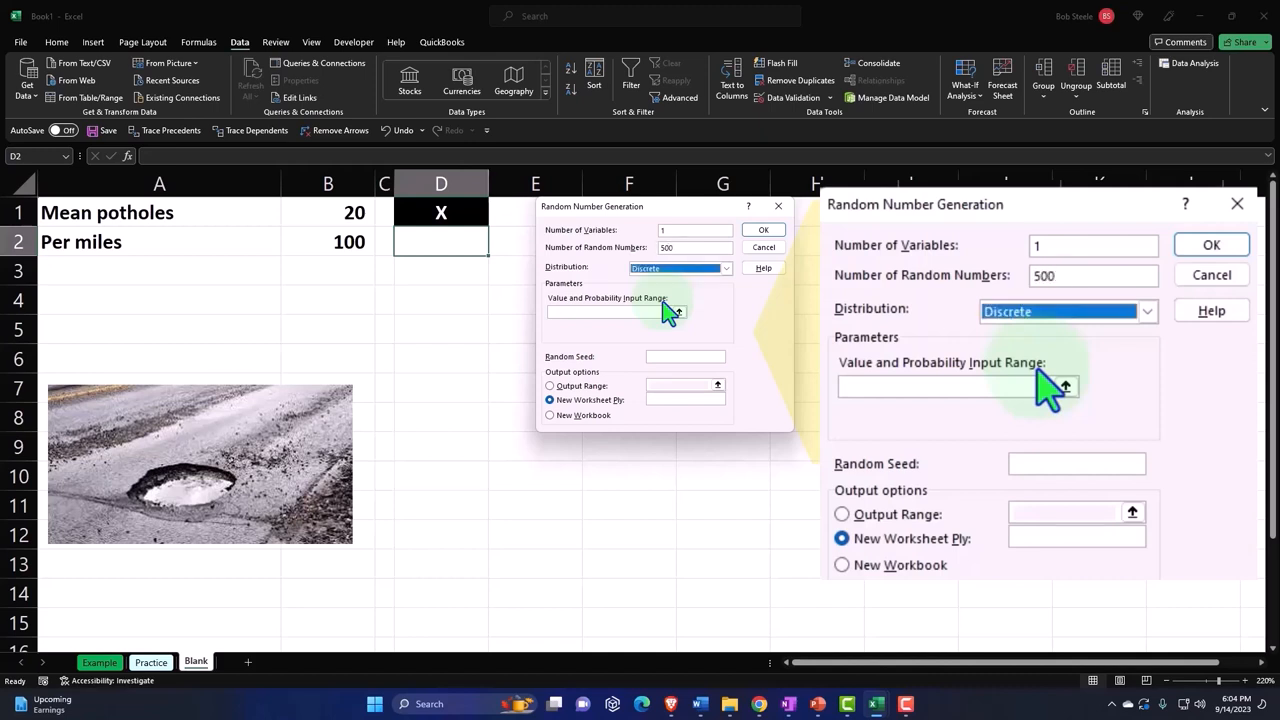
{"action": "mouse_move", "coordinate": [1025, 350]}
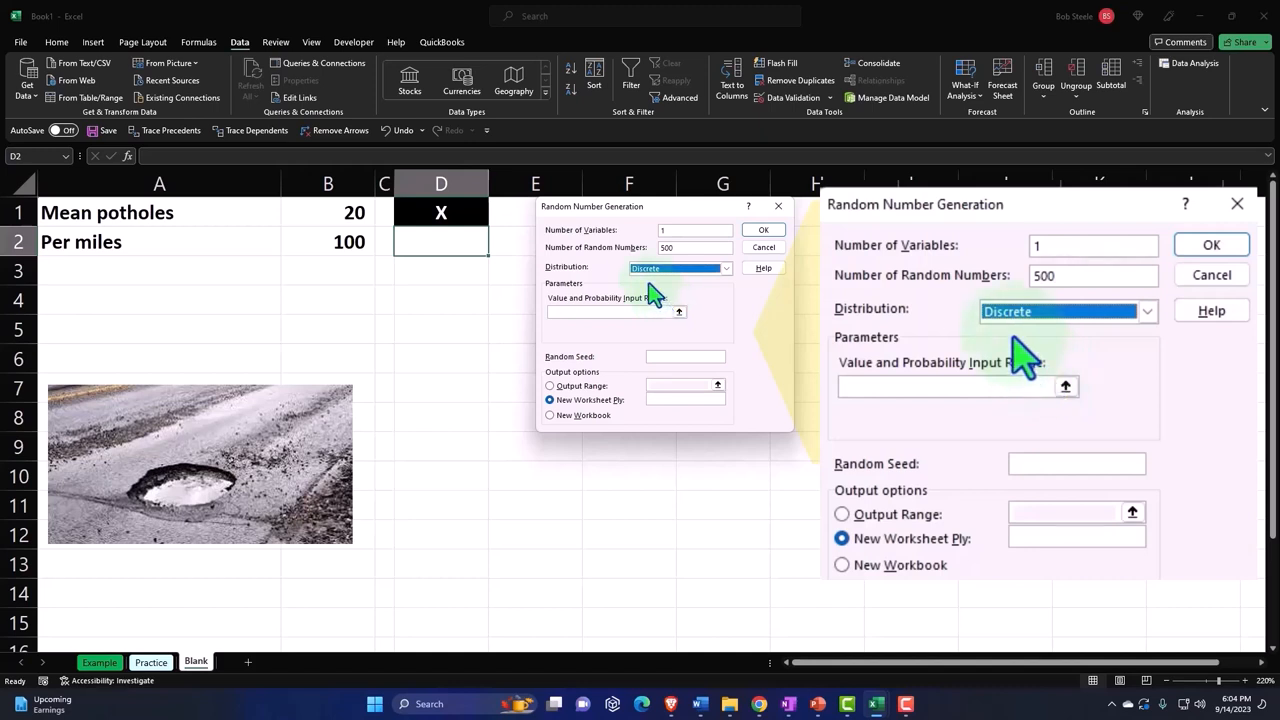
{"action": "left_click", "coordinate": [1147, 311]}
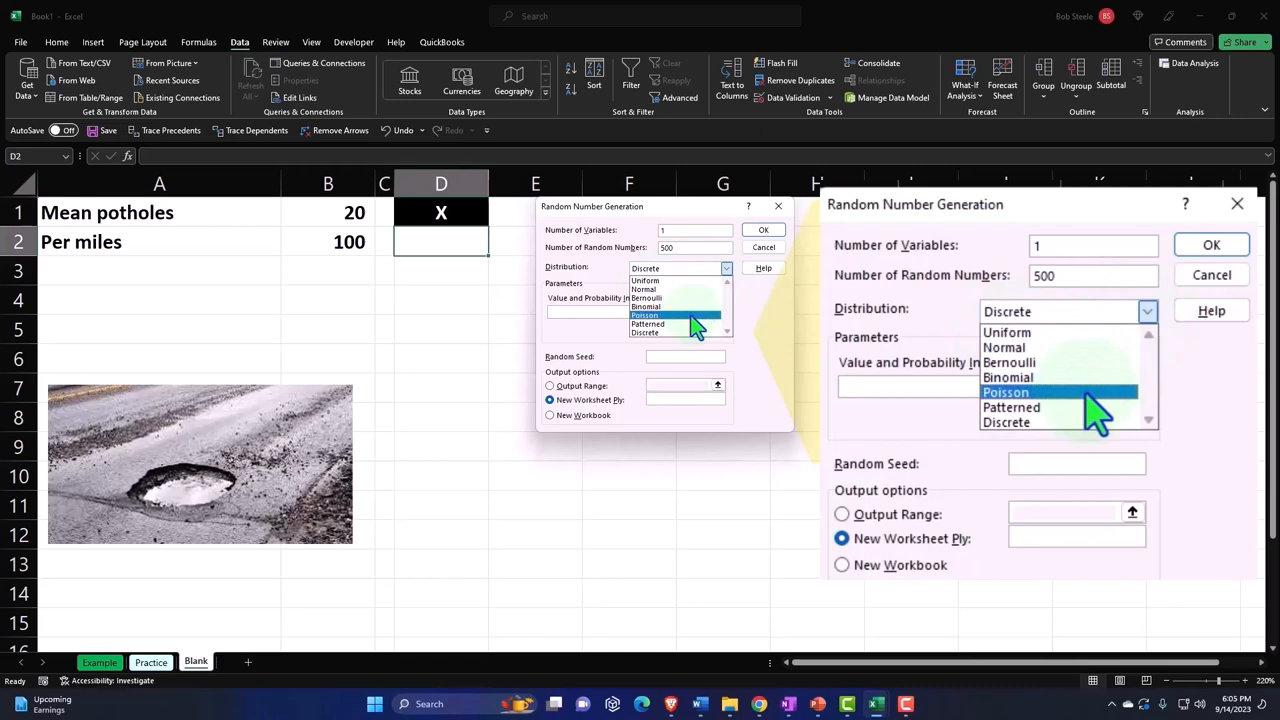
{"action": "left_click", "coordinate": [1006, 392]}
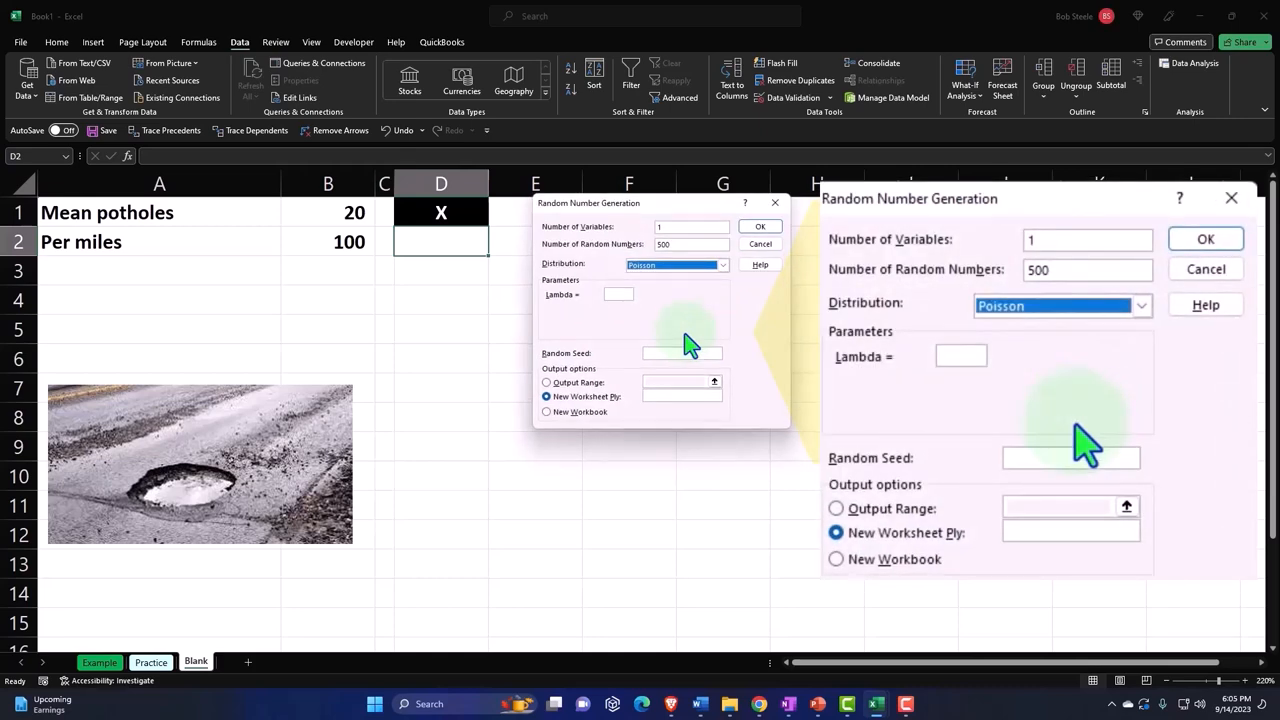
{"action": "mouse_move", "coordinate": [1000, 400]}
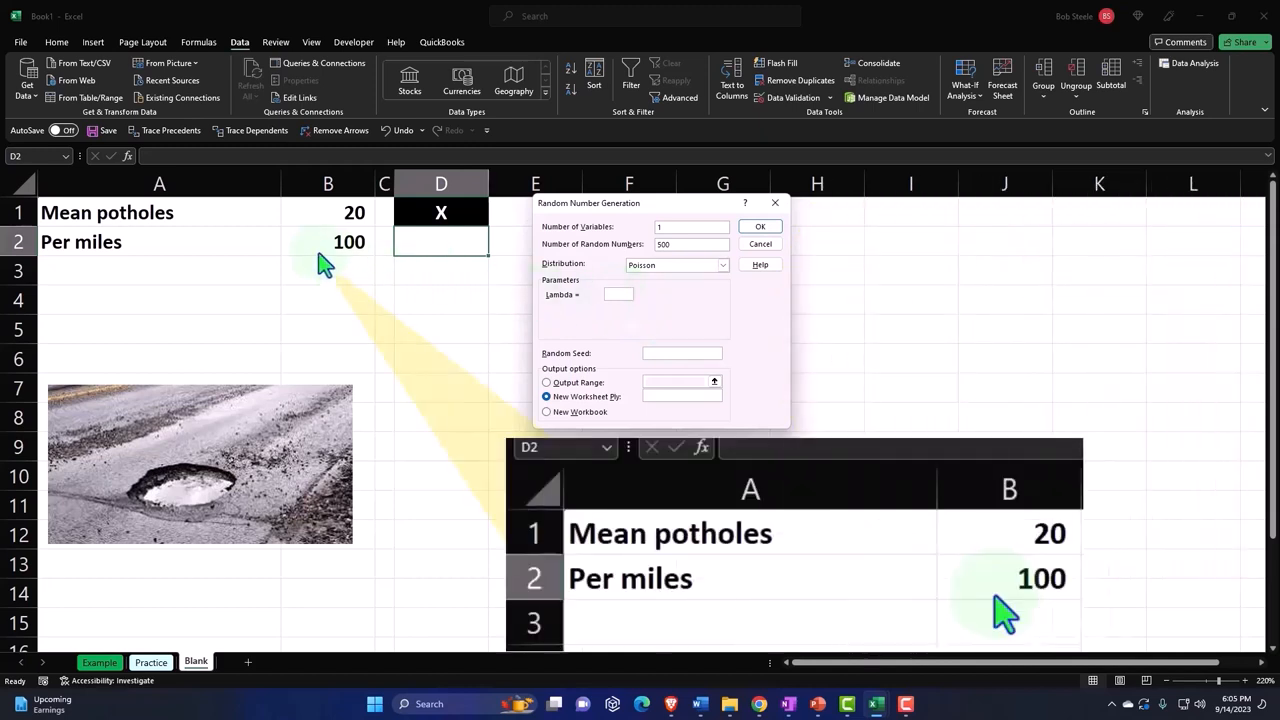
{"action": "left_click", "coordinate": [618, 294]}
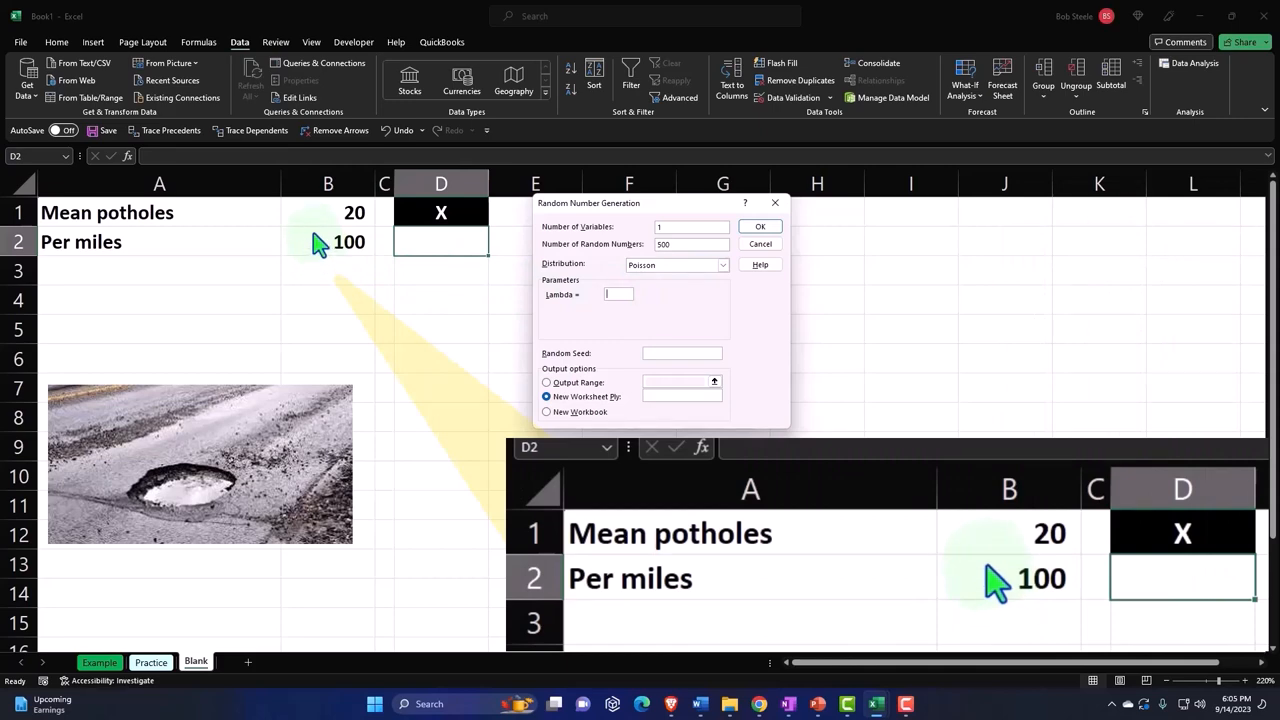
{"action": "type", "text": "20"}
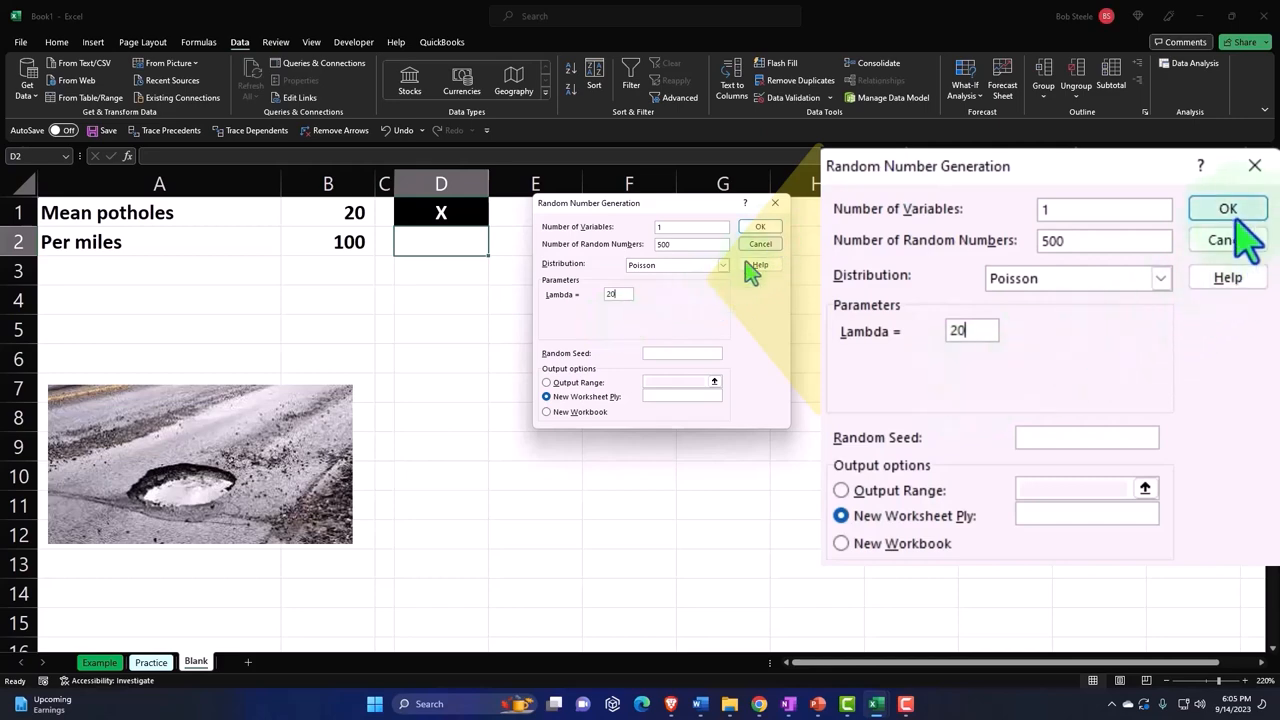
{"action": "left_click", "coordinate": [841, 484]}
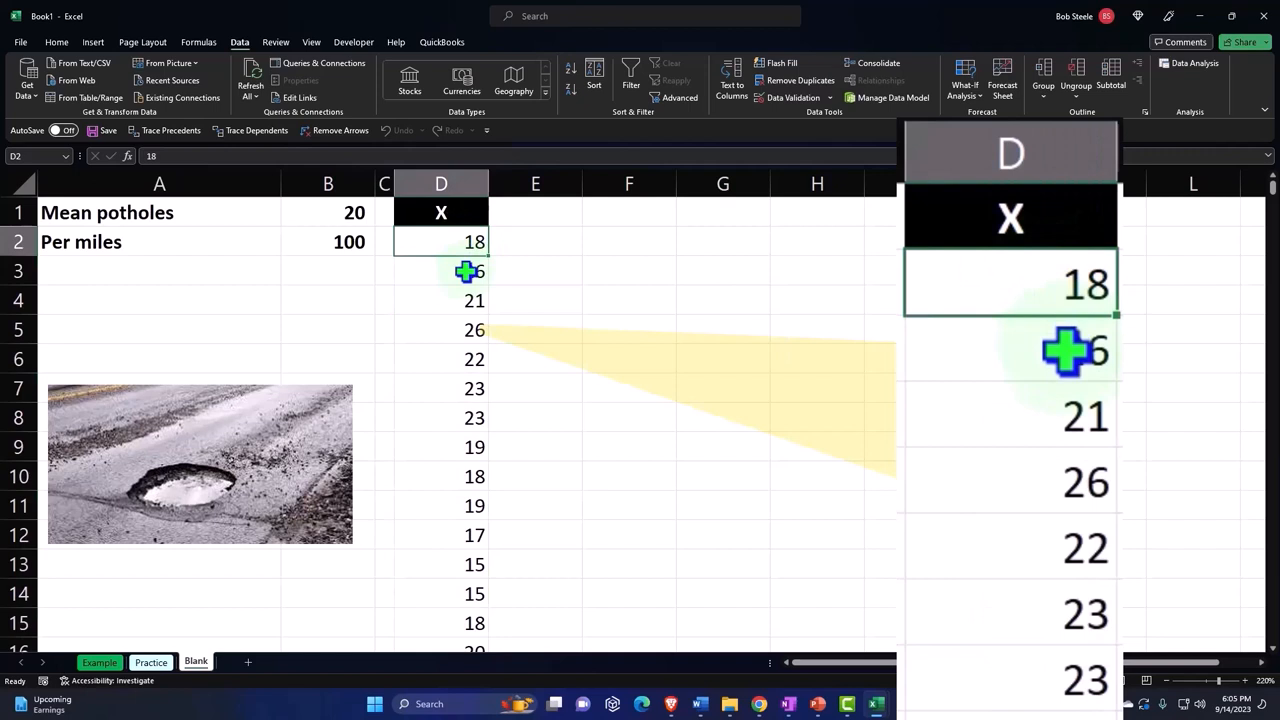
{"action": "left_click", "coordinate": [441, 271]}
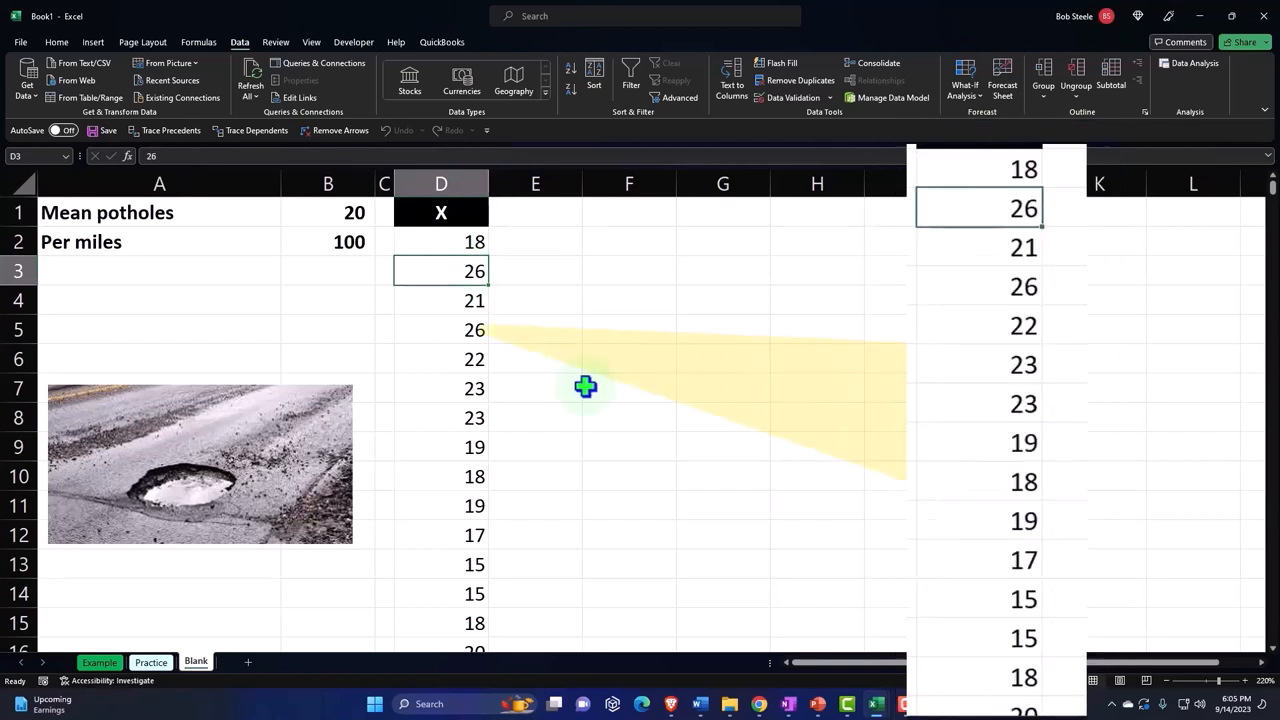
{"action": "key", "text": "down"}
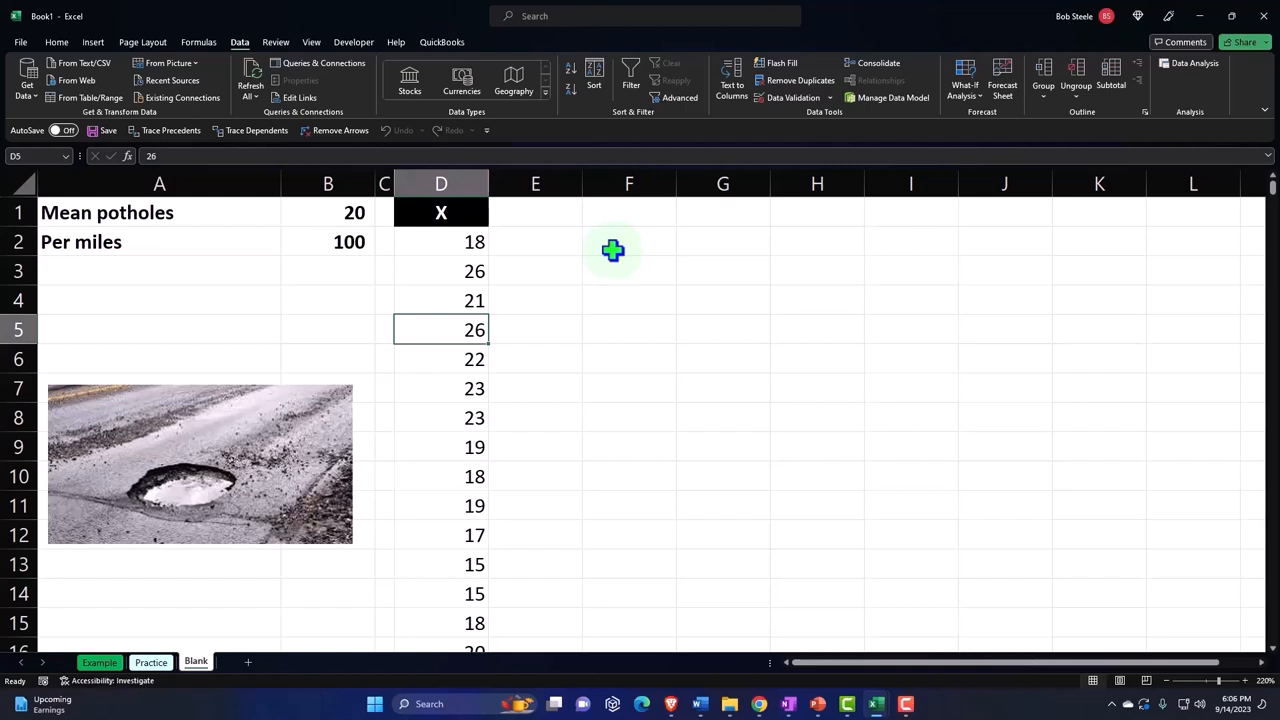
{"action": "mouse_move", "coordinate": [582, 184]}
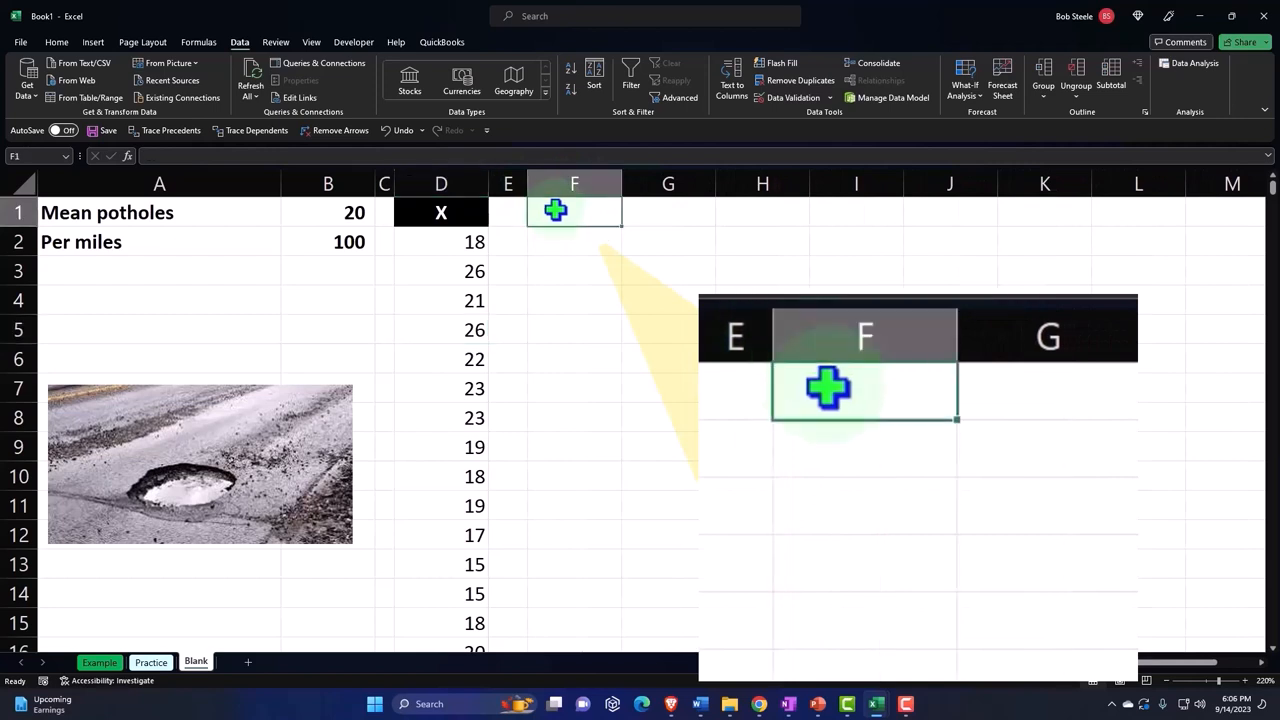
Add the 'Bens' header in F1 and fill bin numbers 0 to 100 below it
{"action": "type", "text": "Bens"}
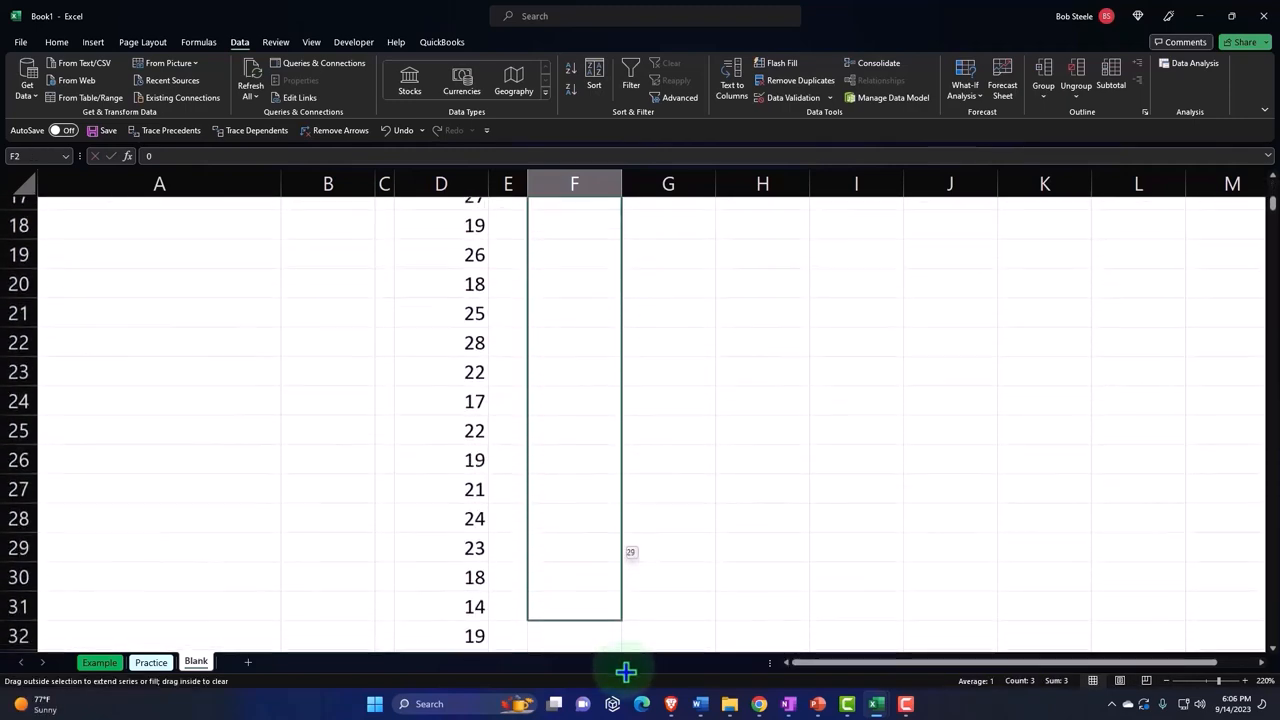
{"action": "scroll", "scroll_direction": "down", "scroll_amount": 3}
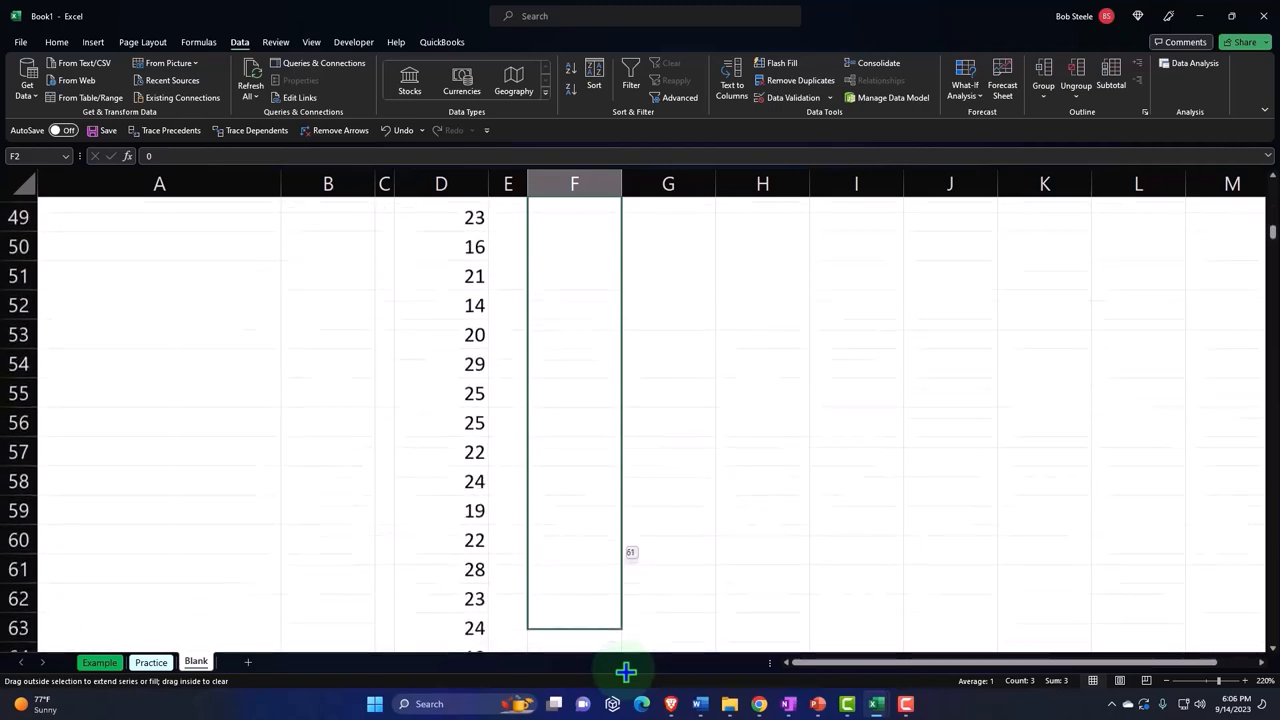
{"action": "scroll", "scroll_direction": "down", "scroll_amount": 3}
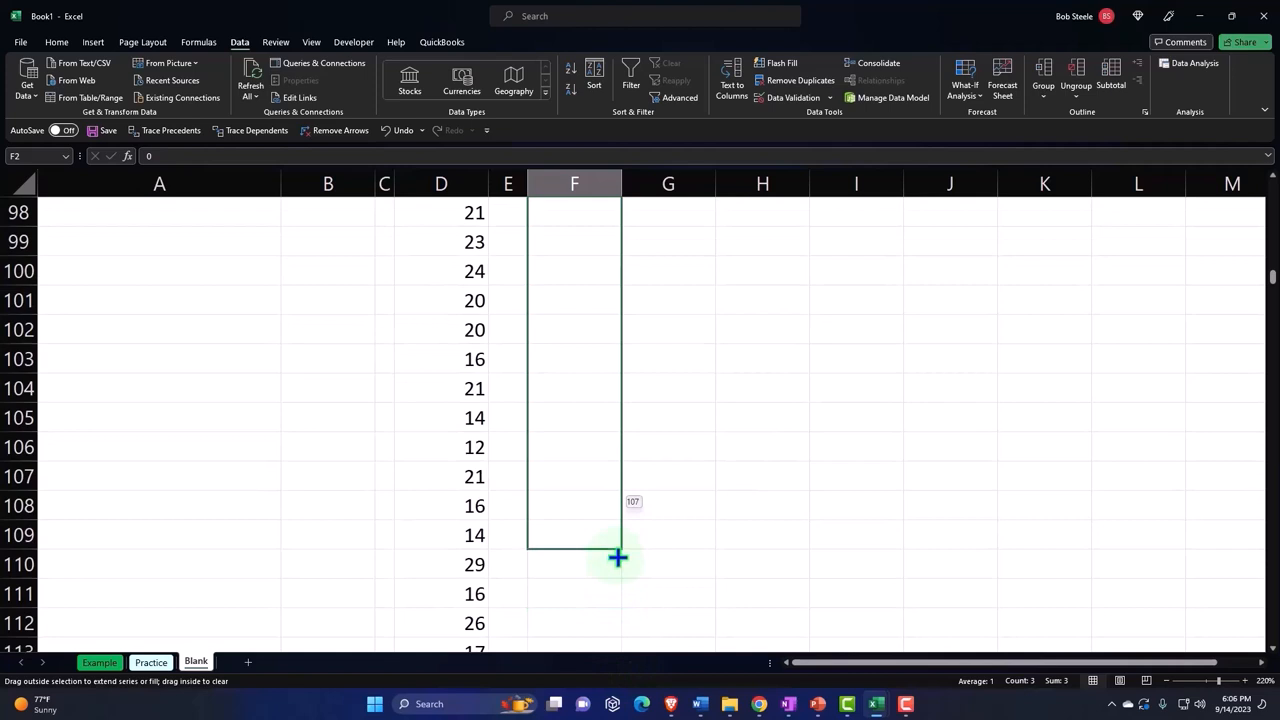
{"action": "left_click_drag", "start_coordinate": [617, 557], "coordinate": [622, 378]}
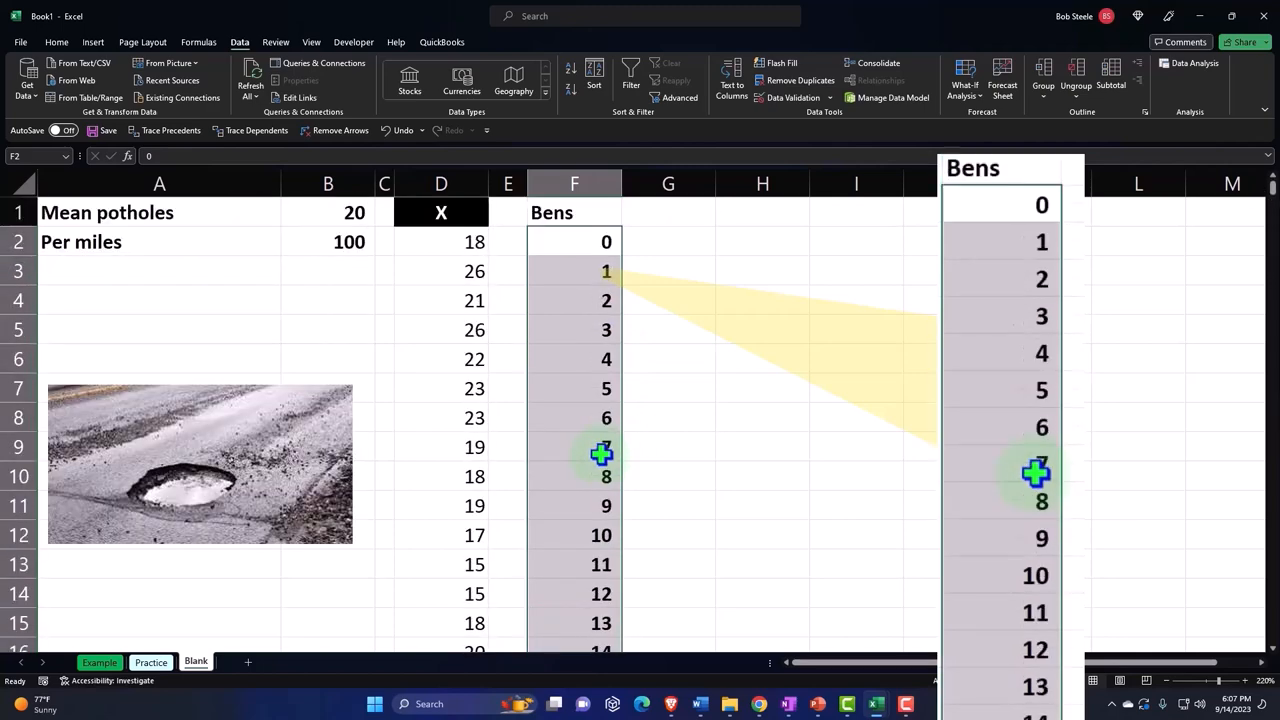
{"action": "mouse_move", "coordinate": [627, 431]}
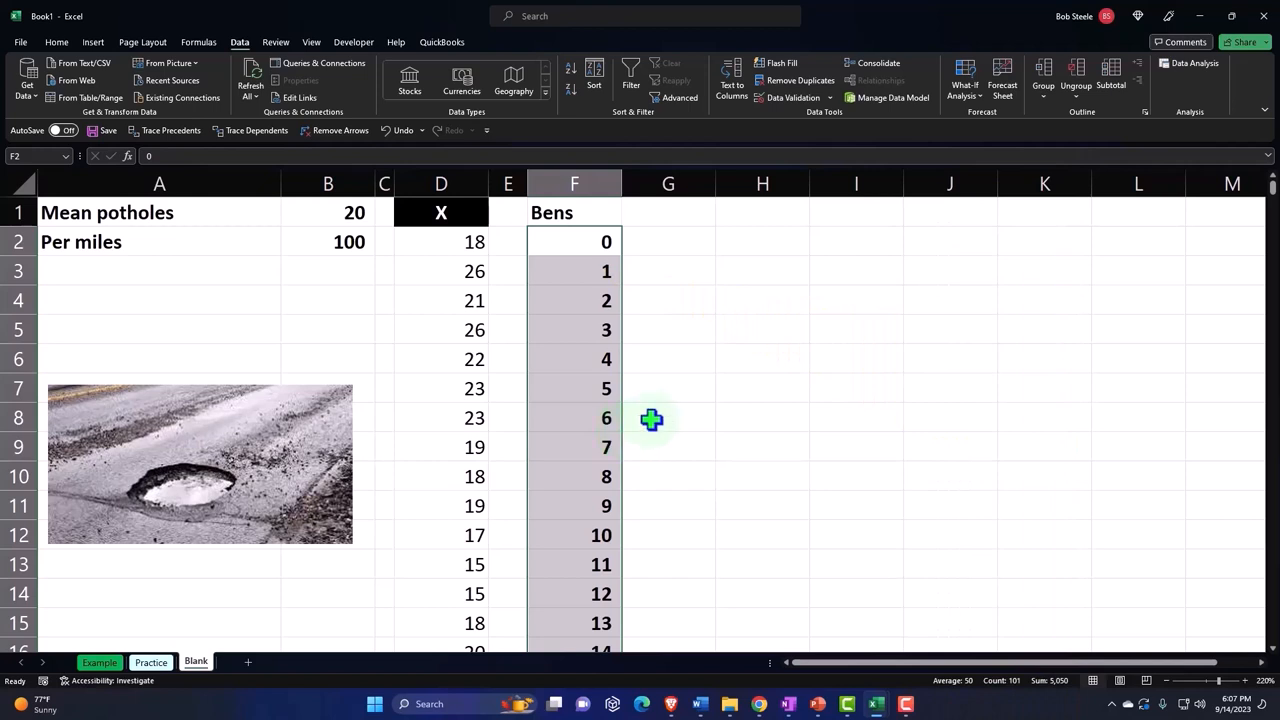
{"action": "left_click", "coordinate": [668, 215]}
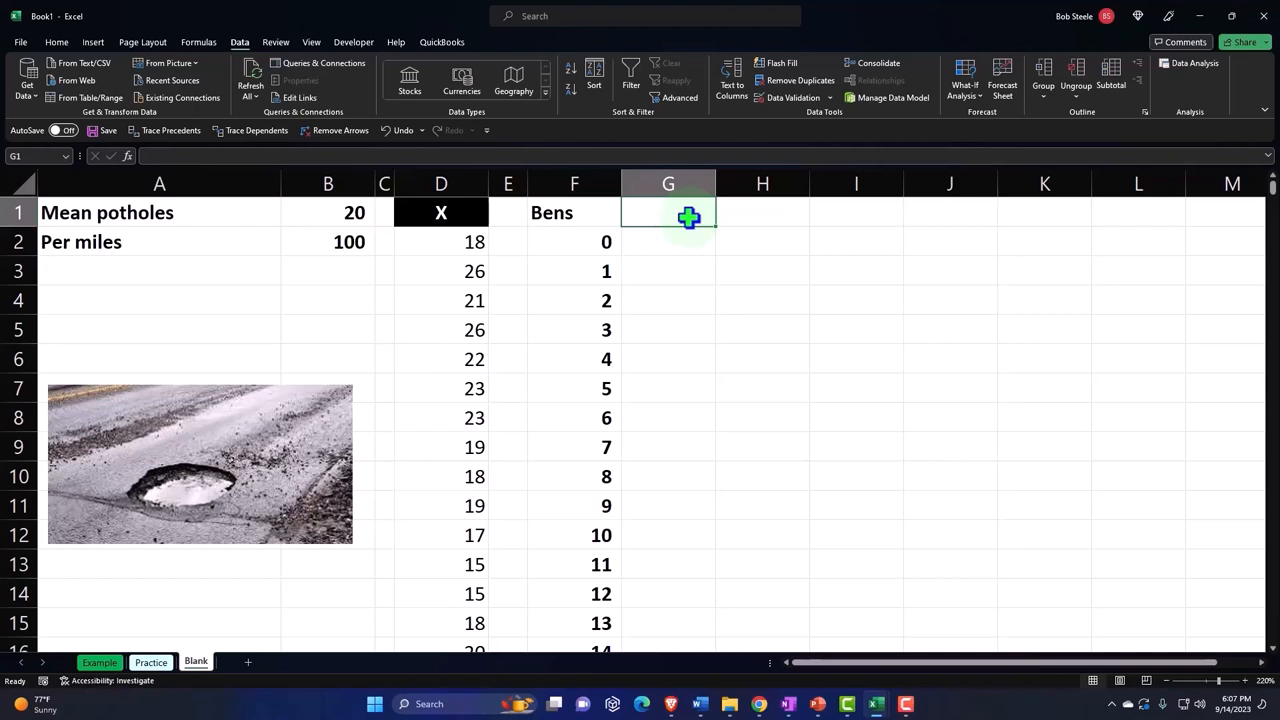
Enter the 'Frequency' header and =COUNTIF($D$2:$D$501,F2) filled down to G102
{"action": "type", "text": "F"}
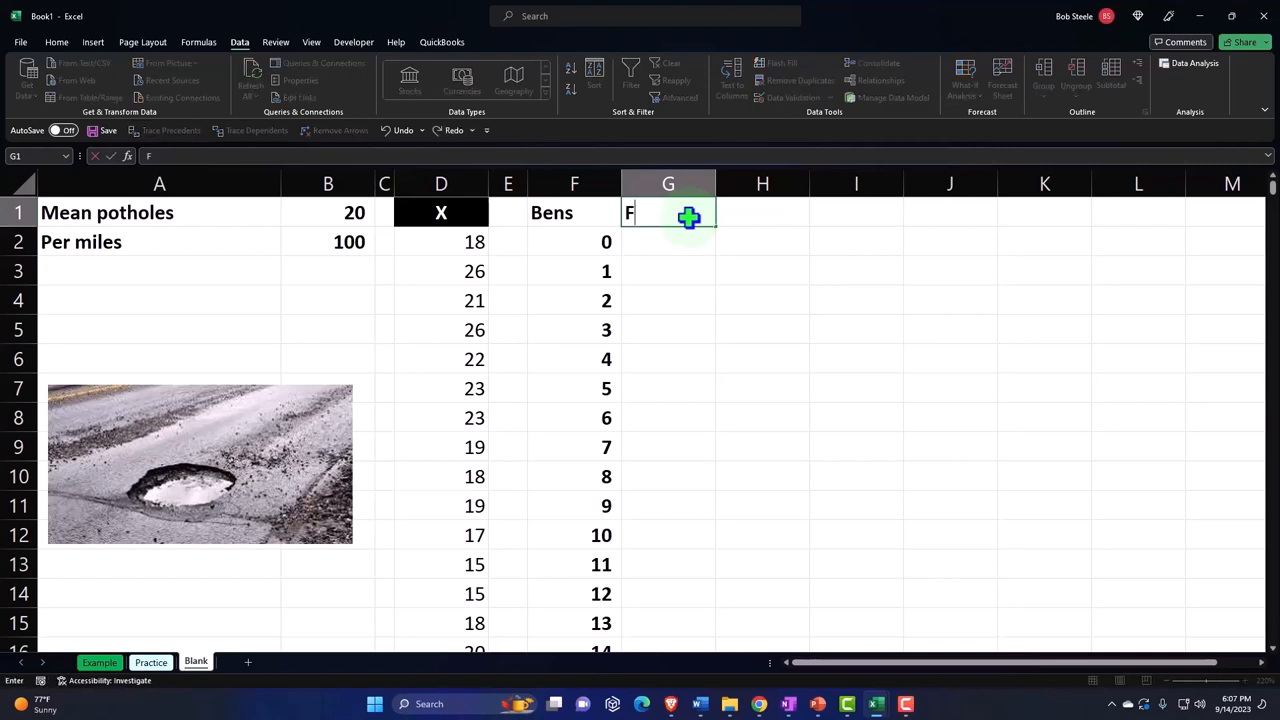
{"action": "type", "text": "requency"}
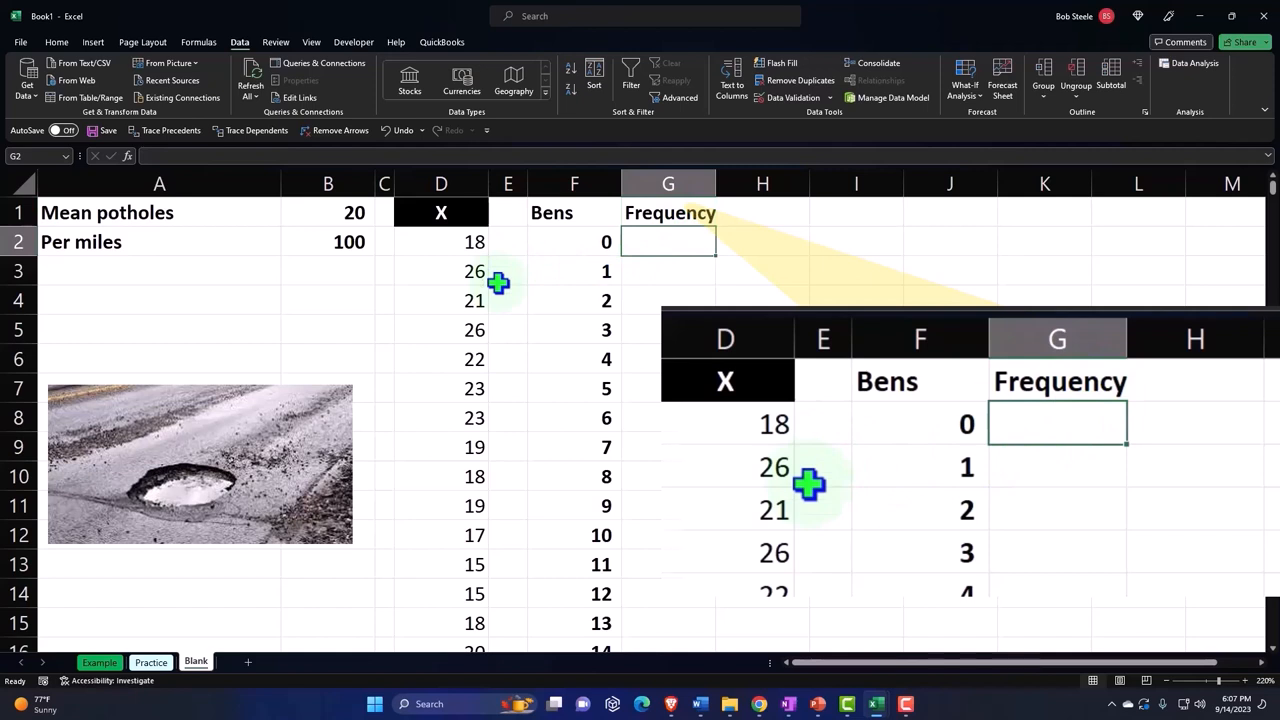
{"action": "type", "text": "="}
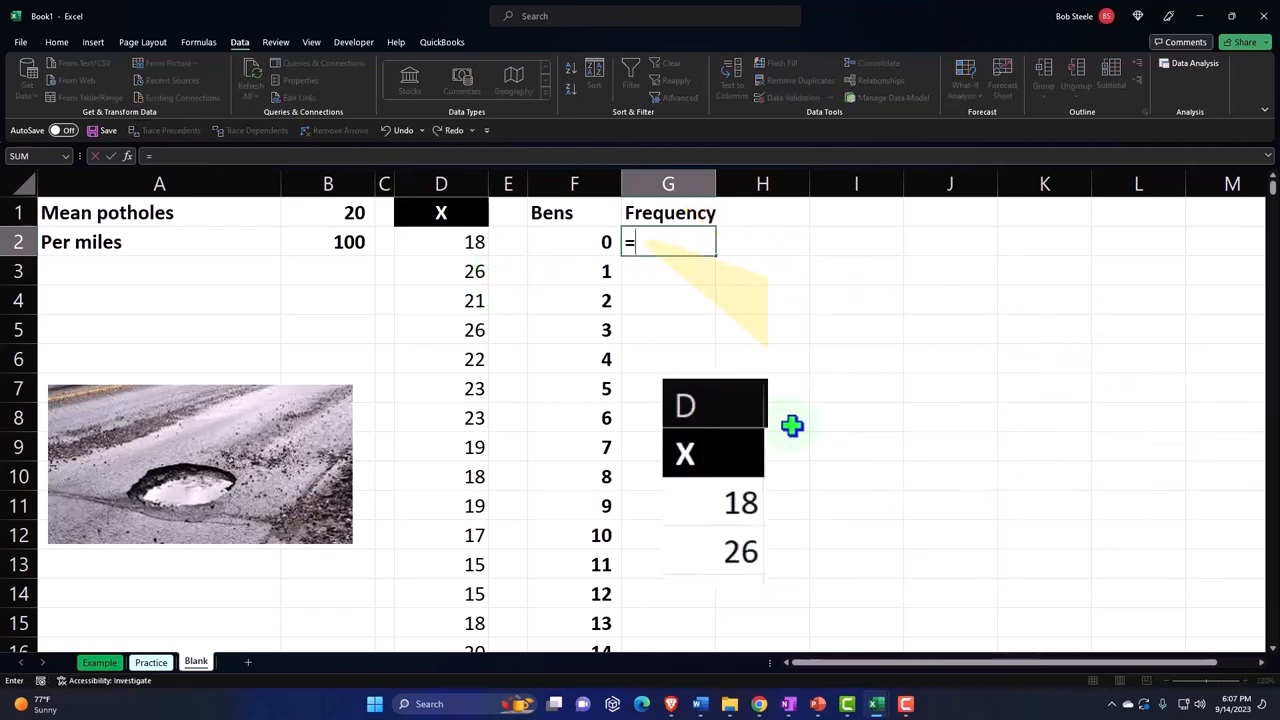
{"action": "type", "text": "countif"}
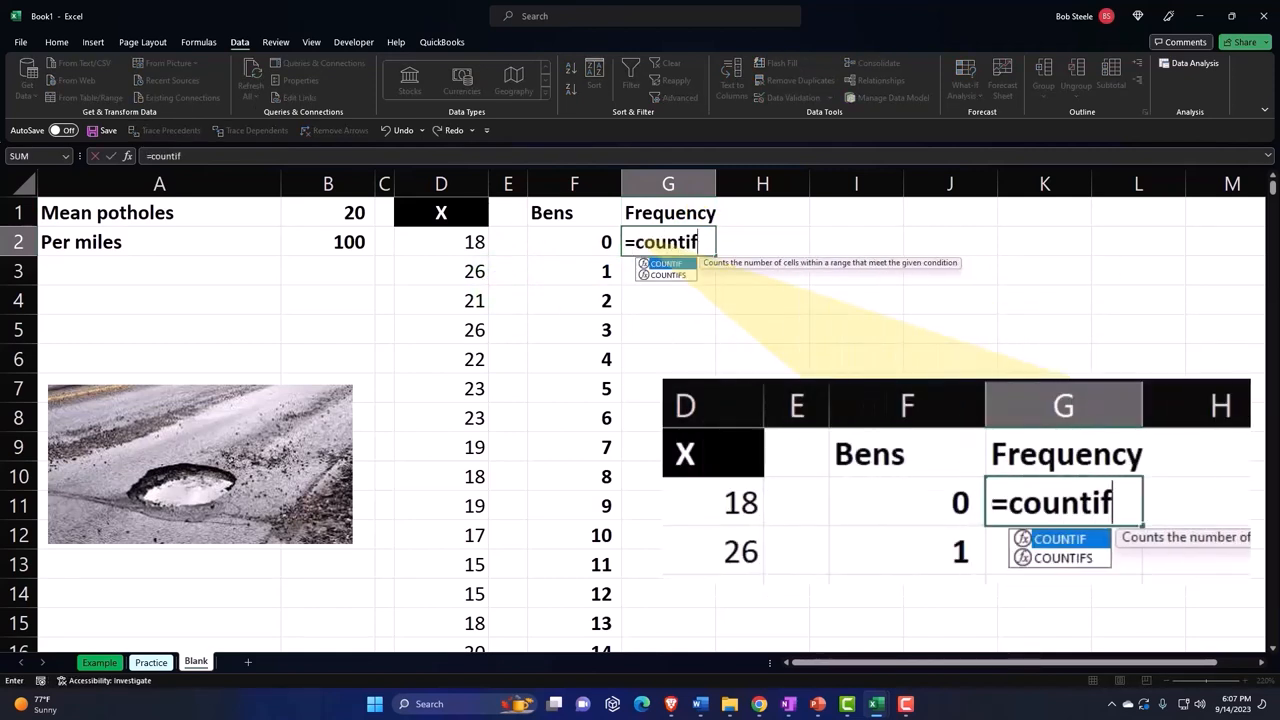
{"action": "type", "text": "("}
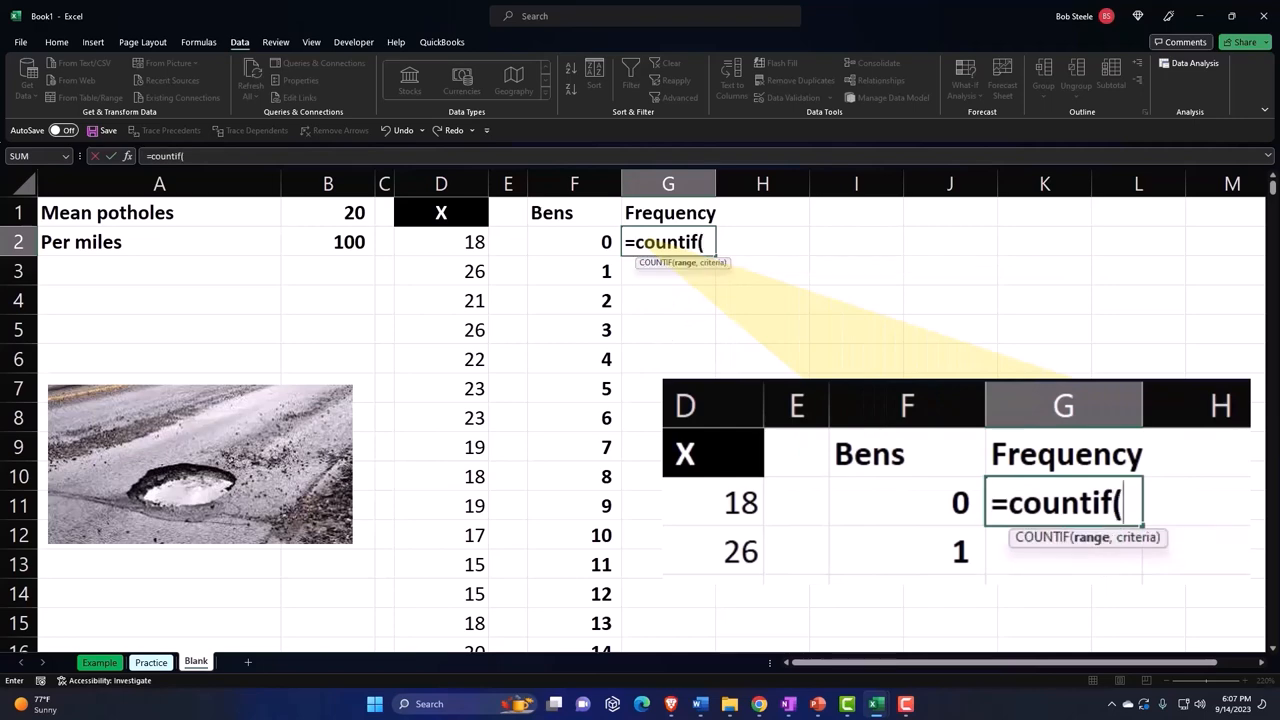
{"action": "left_click", "coordinate": [441, 241]}
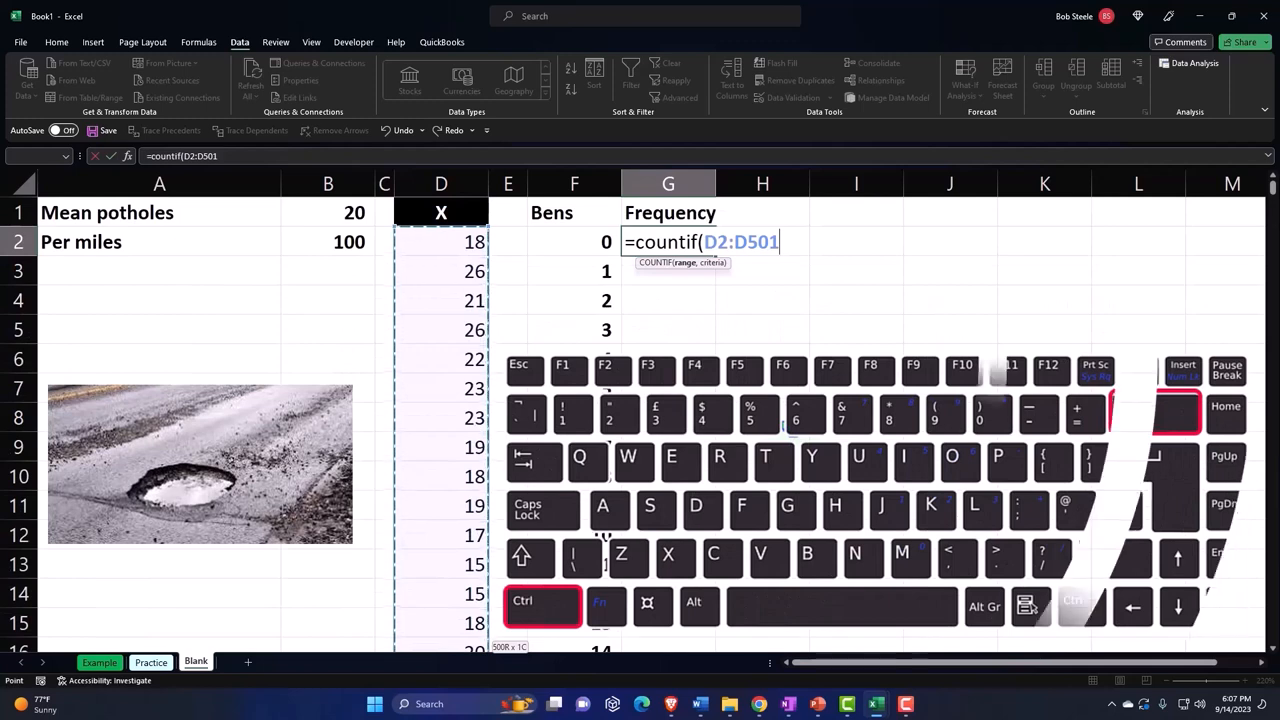
{"action": "type", "text": ",F2)"}
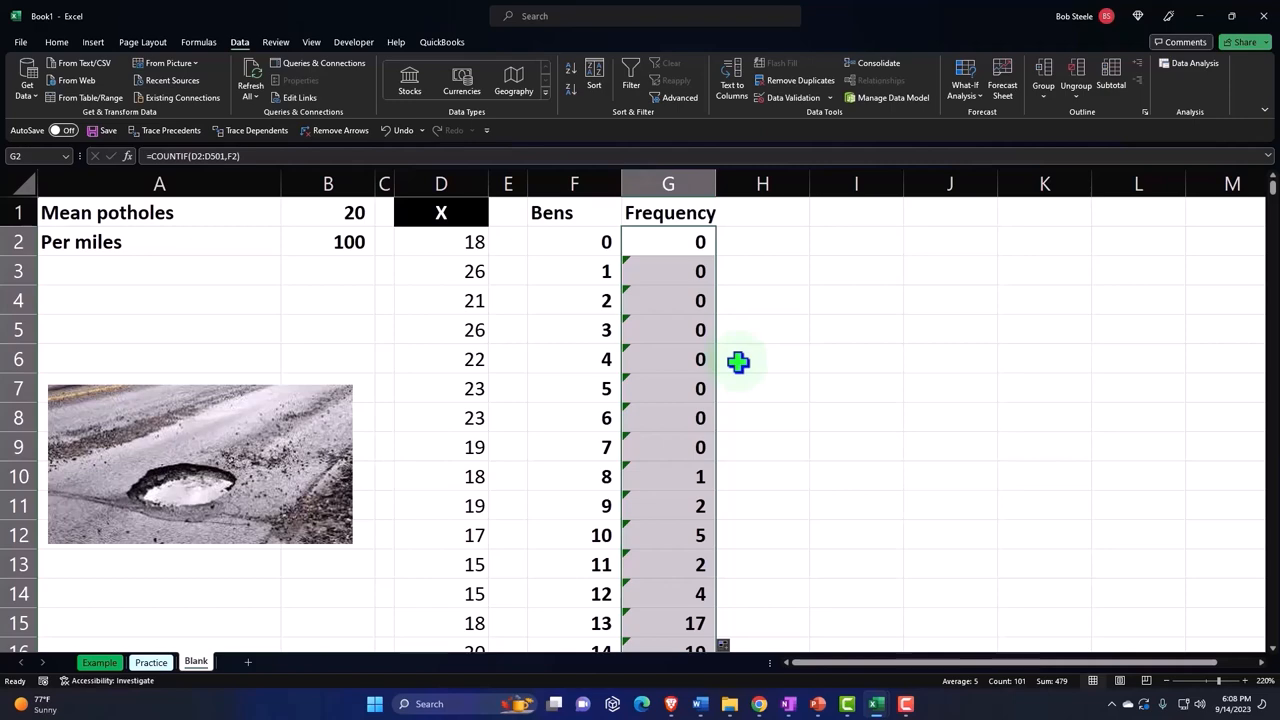
{"action": "scroll", "scroll_direction": "down", "scroll_amount": 3}
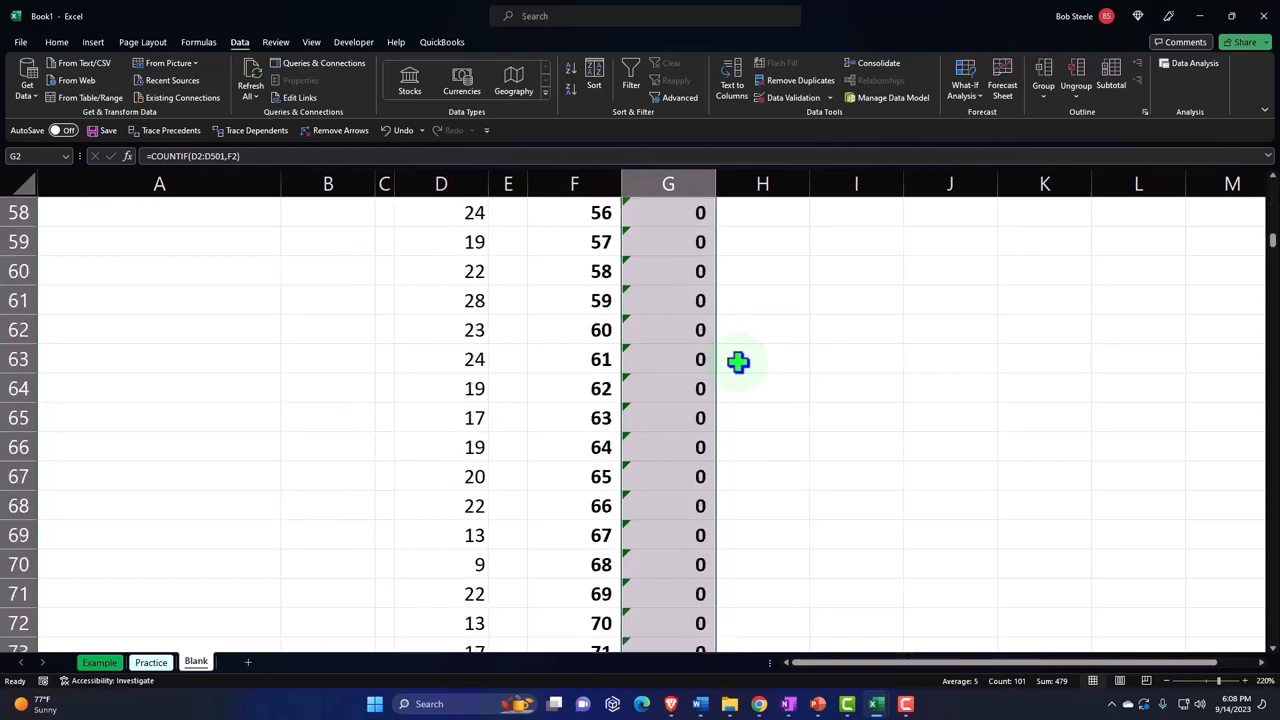
{"action": "scroll", "scroll_direction": "down", "scroll_amount": 3}
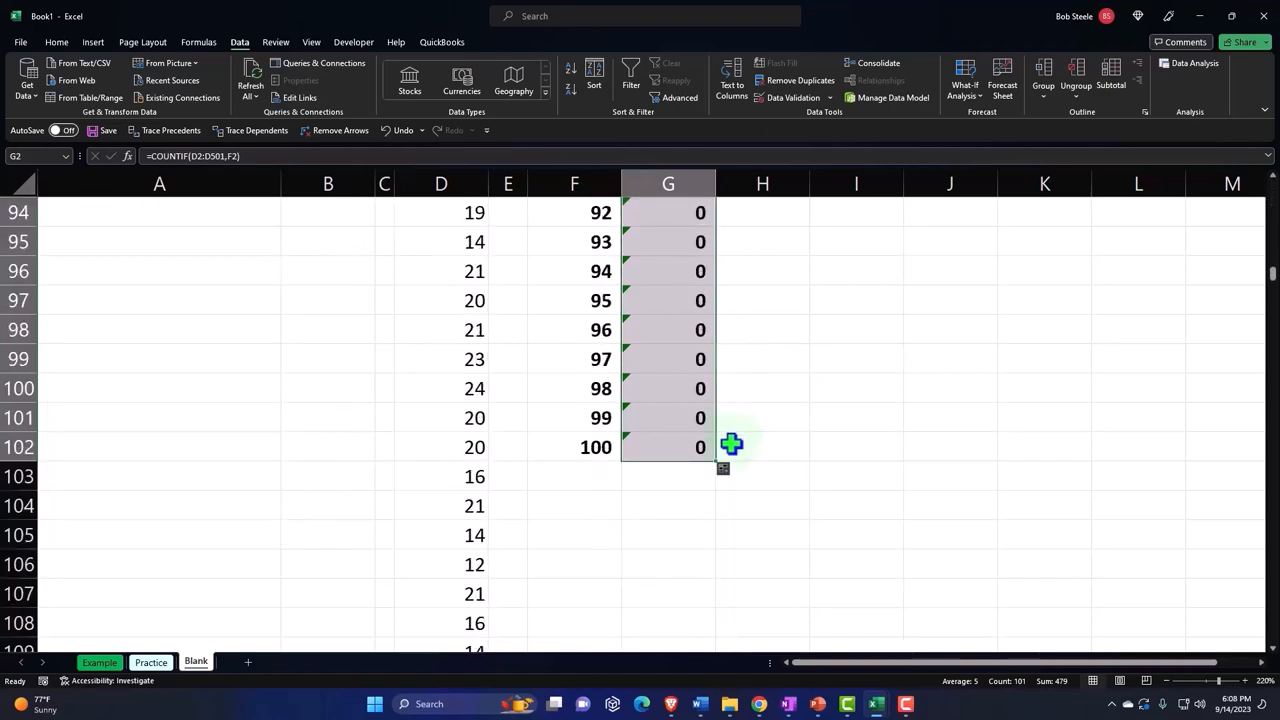
{"action": "mouse_move", "coordinate": [651, 471]}
{"action": "type", "text": "=SUM(G2:G102)"}
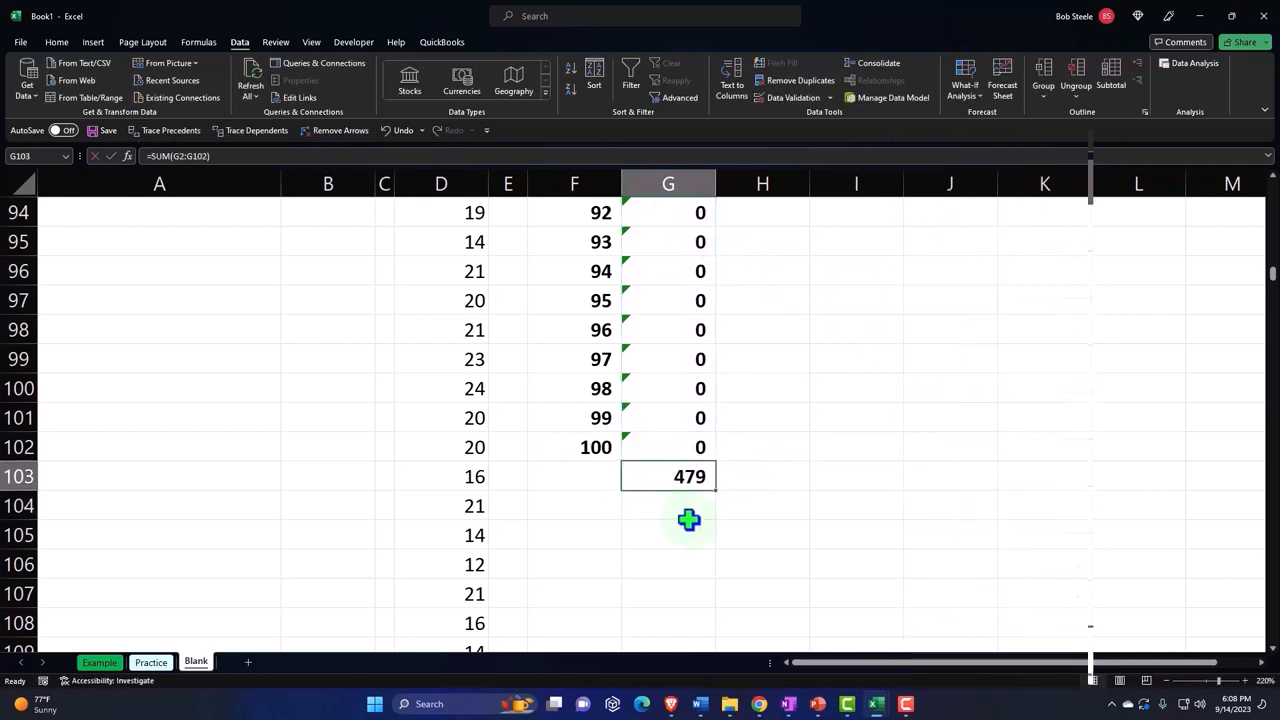
{"action": "mouse_move", "coordinate": [446, 417]}
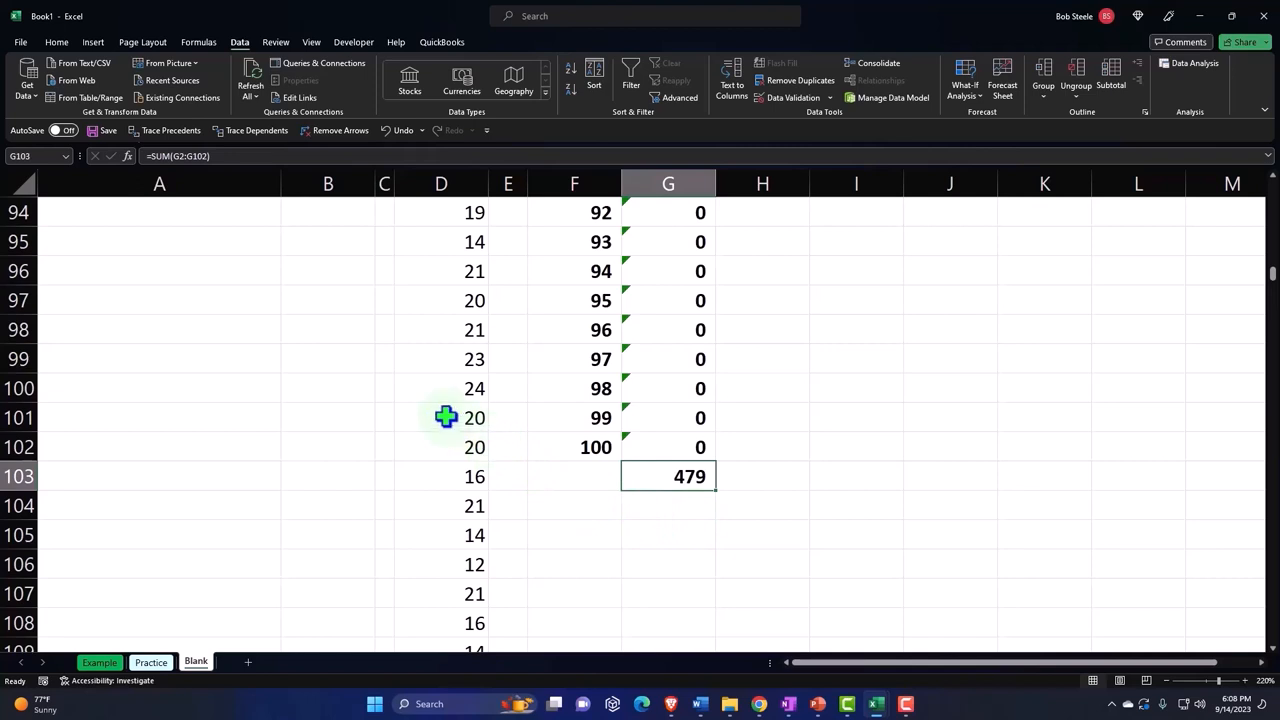
Sum the Frequency column with =SUM(G2:G102) in G103, totalling 479
{"action": "left_click", "coordinate": [441, 417]}
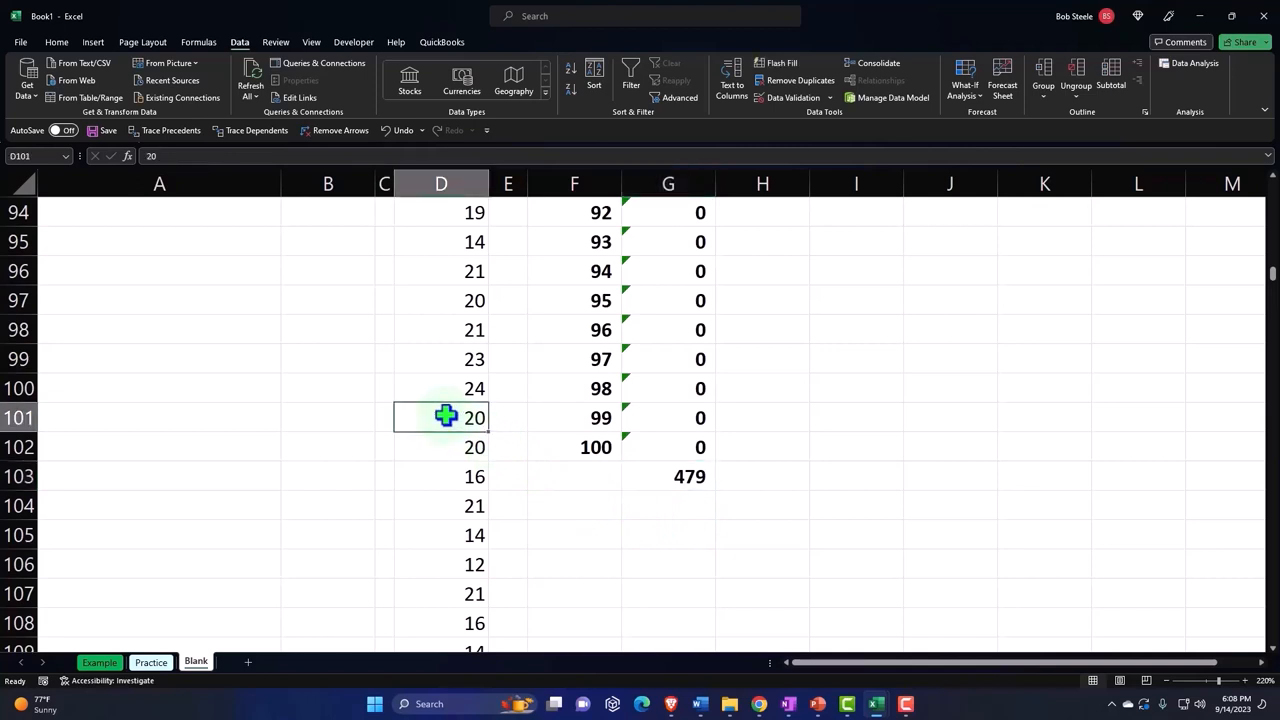